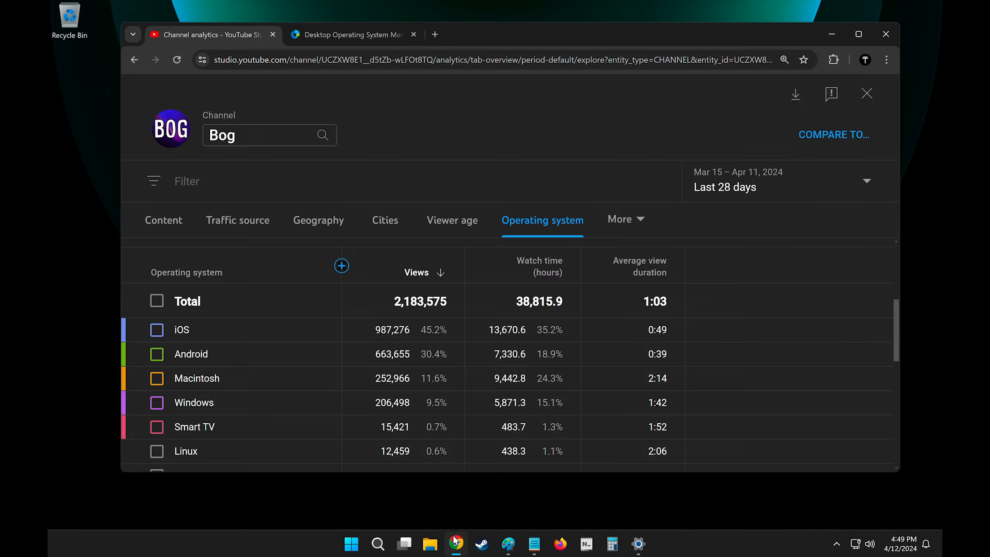
Put away the Chrome window with YouTube Studio's OS analytics to reveal the empty desktop.
double_click(196, 378)
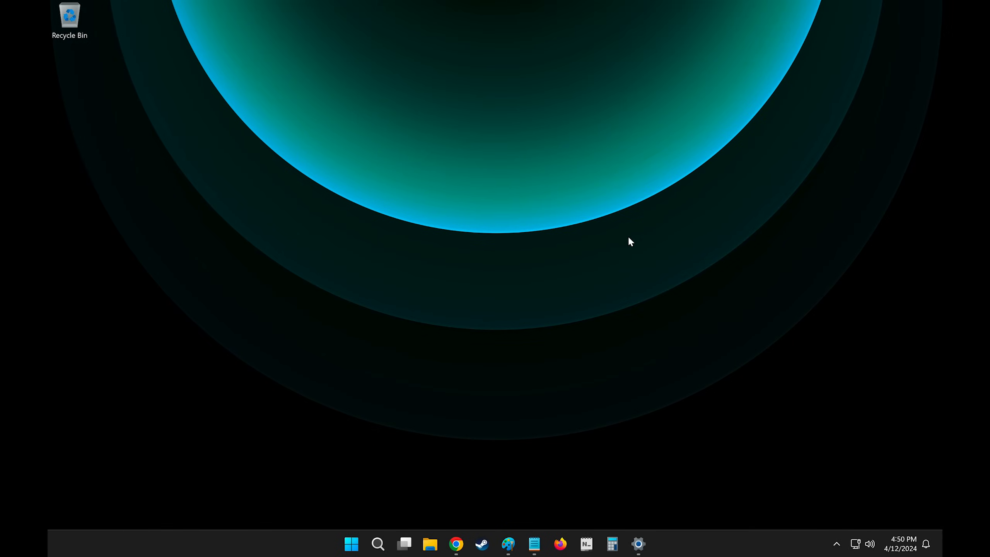
Switch from the Windows desktop to the Mac, where an empty Spotlight search is open.
click(456, 544)
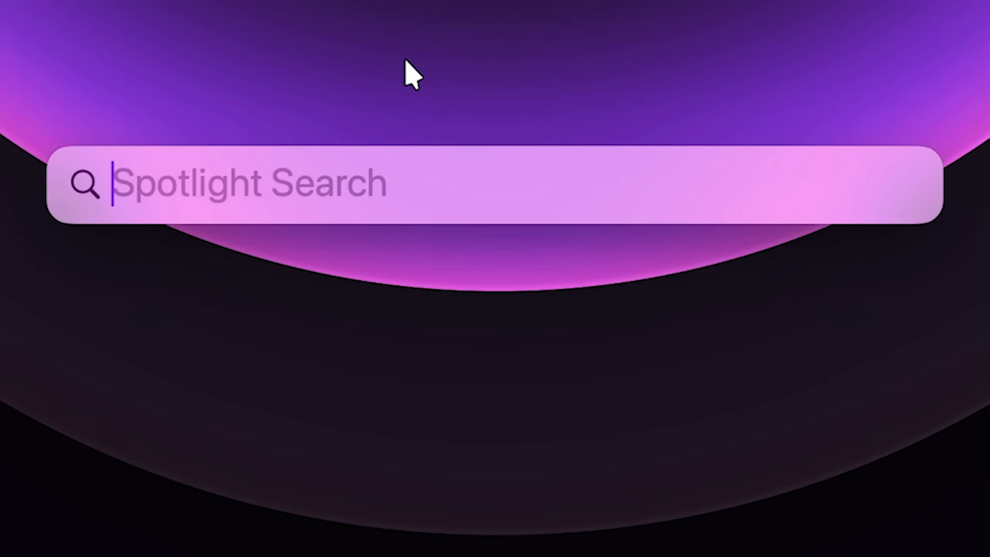
Convert Twirl 0.5.png to a Large JPEG with metadata preserved, producing 'Twirl 0.5 Large.jpeg'.
text(alfred)
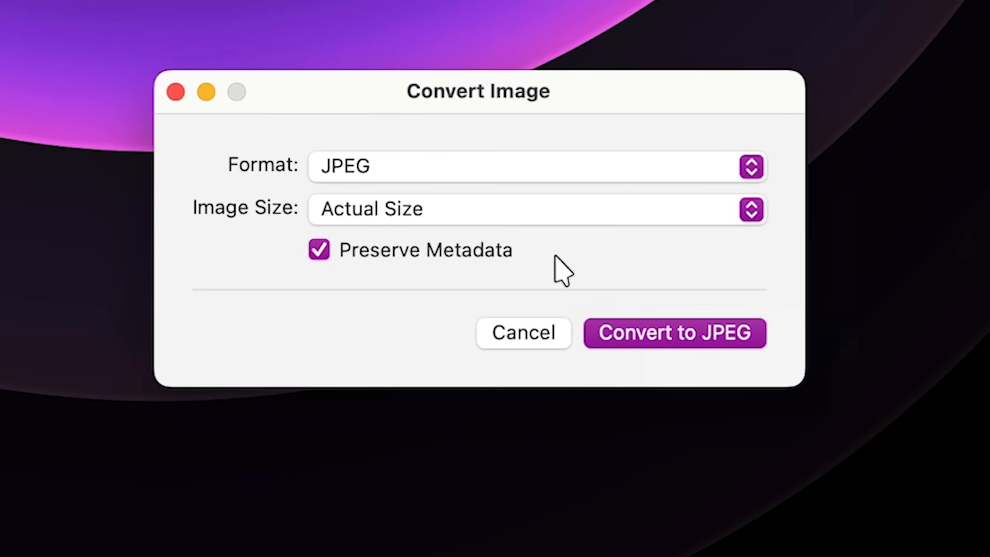
click(535, 209)
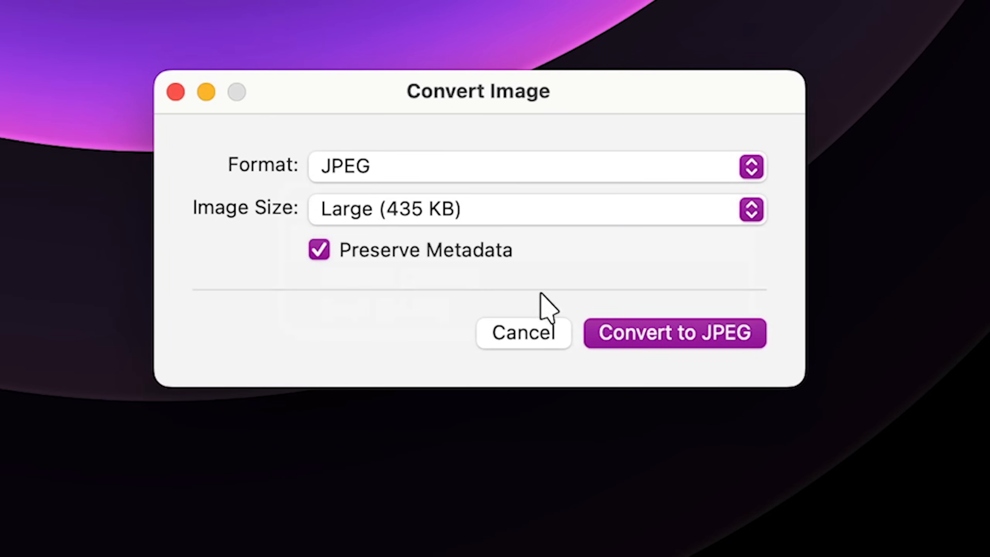
click(674, 333)
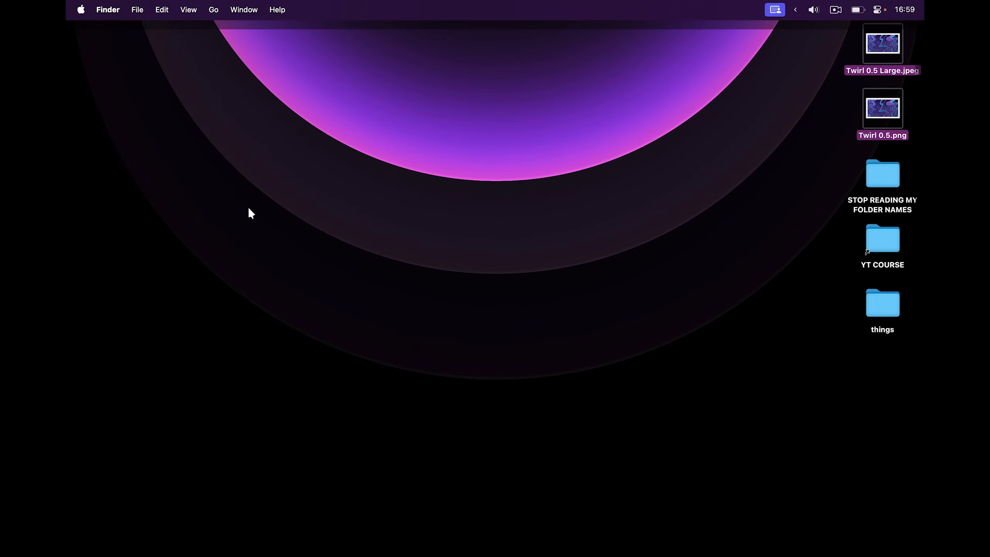
Search for 'store' and launch Microsoft Store from the results.
click(709, 164)
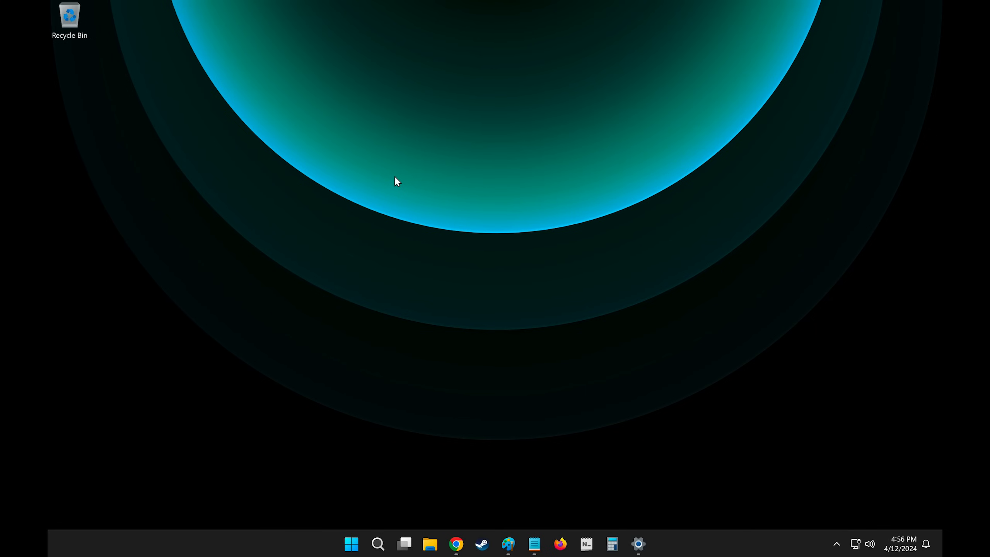
mouse_move(424, 350)
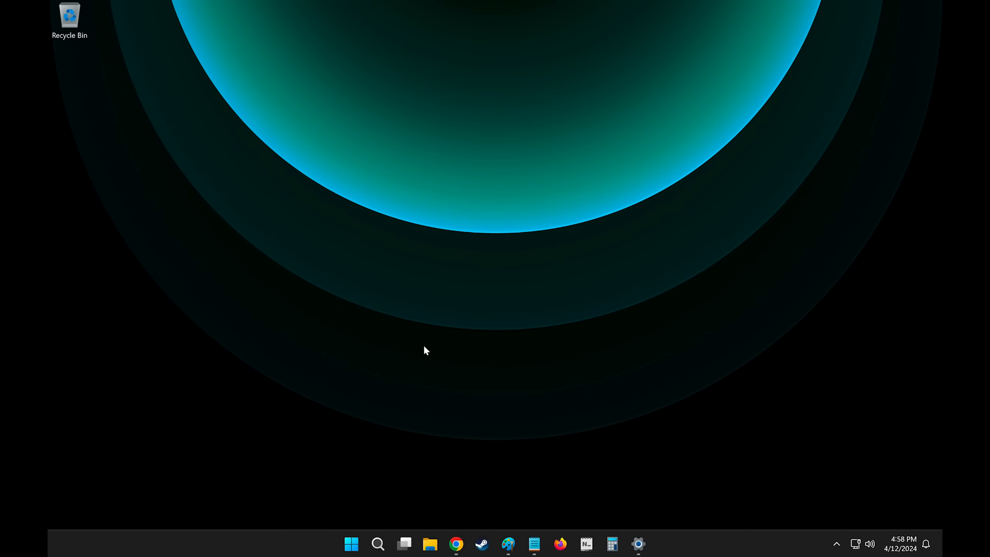
text(store)
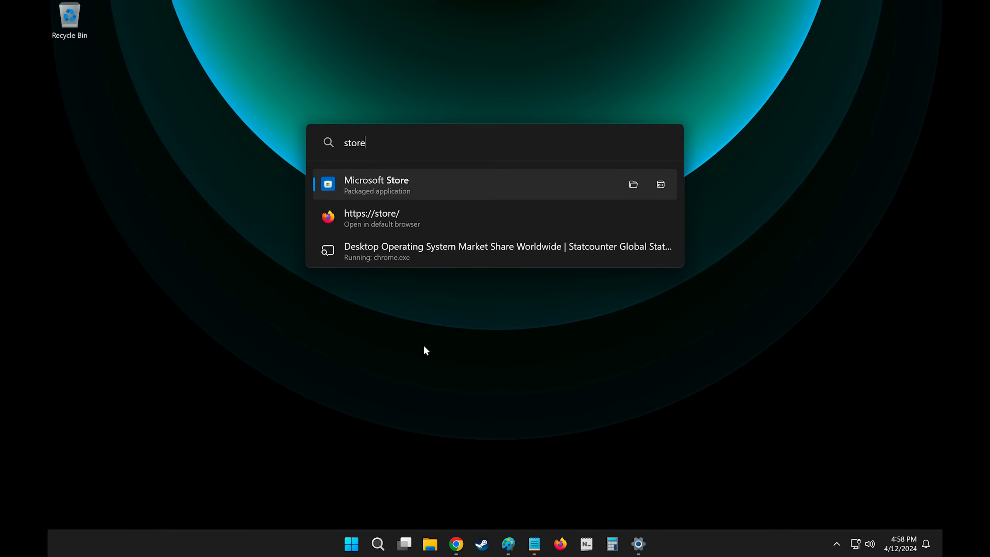
click(375, 183)
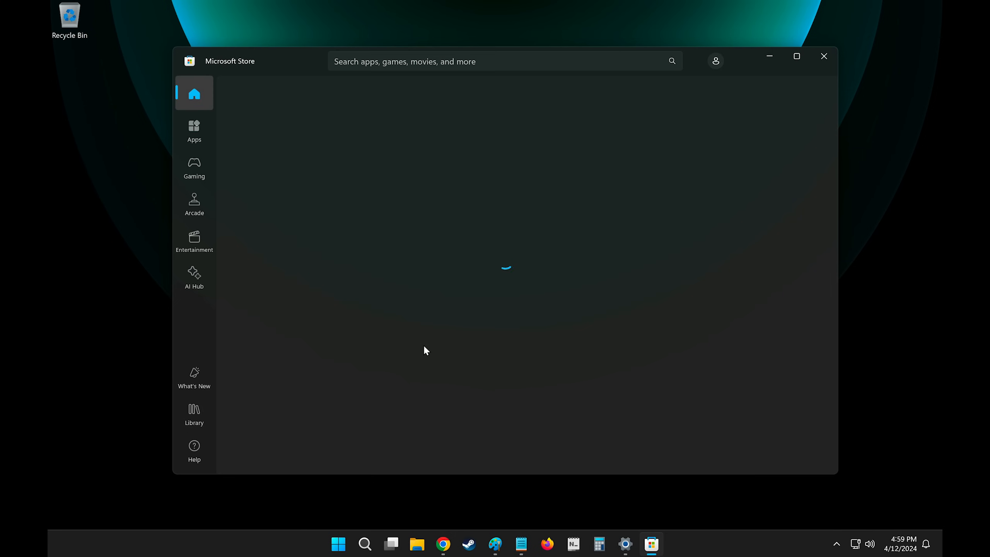
Search the Store for 'powertoys', start installing Microsoft PowerToys, then switch to Firefox.
text(p)
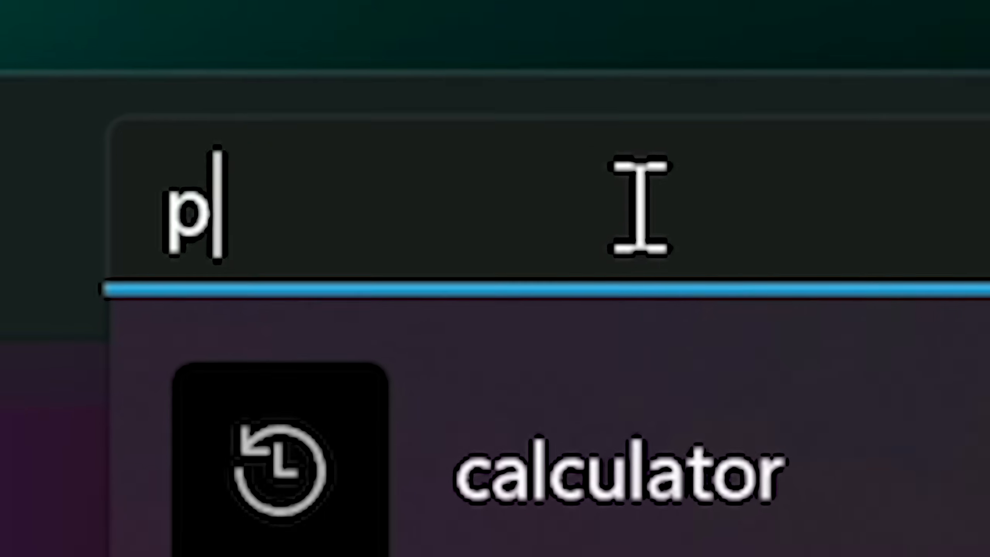
text(owertoys)
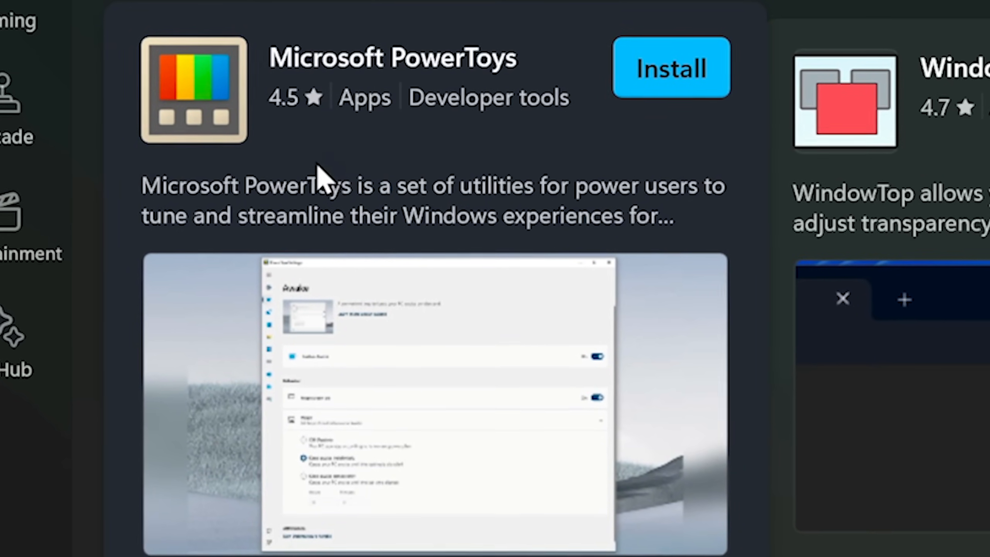
click(670, 68)
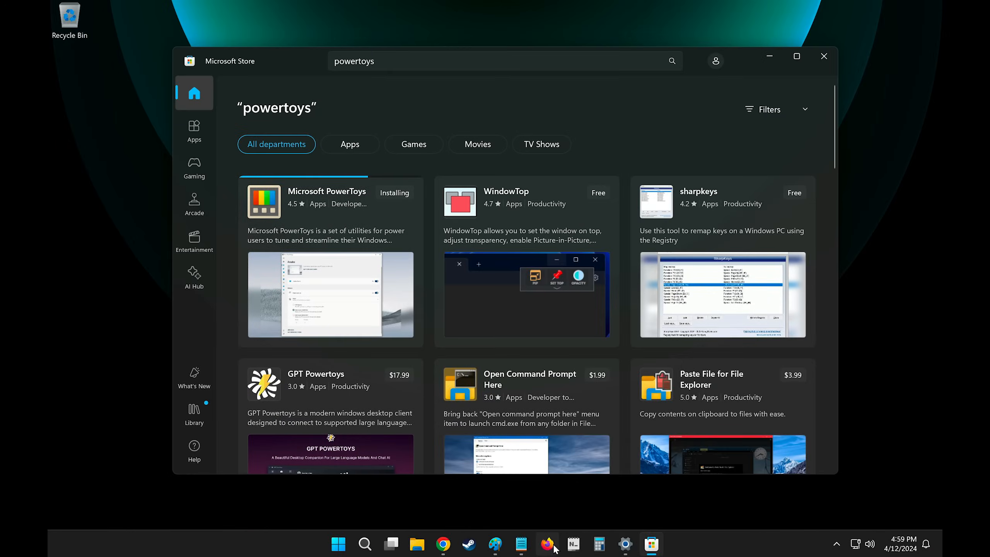
click(547, 544)
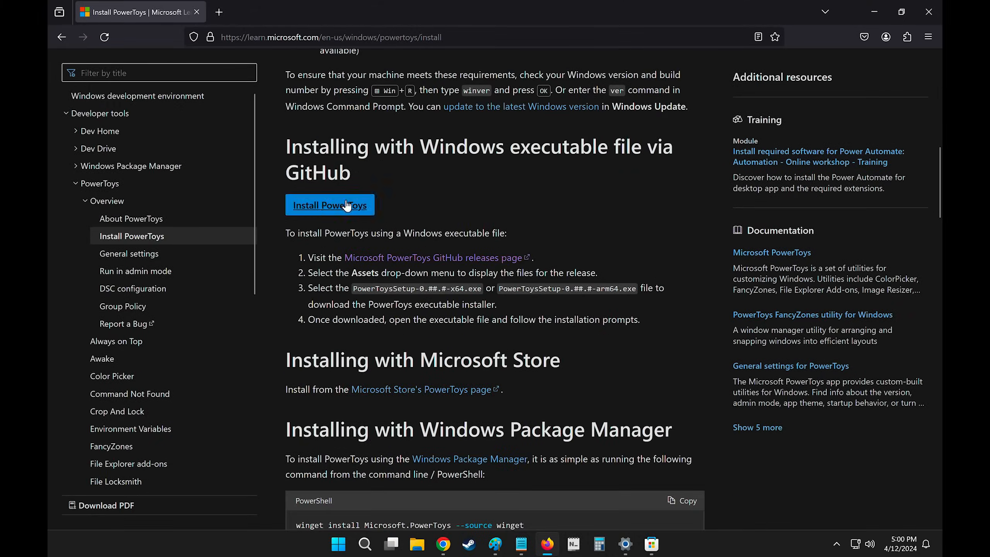
Download the ARM64 PowerToys installer from the GitHub release, install it, and close setup.
click(330, 205)
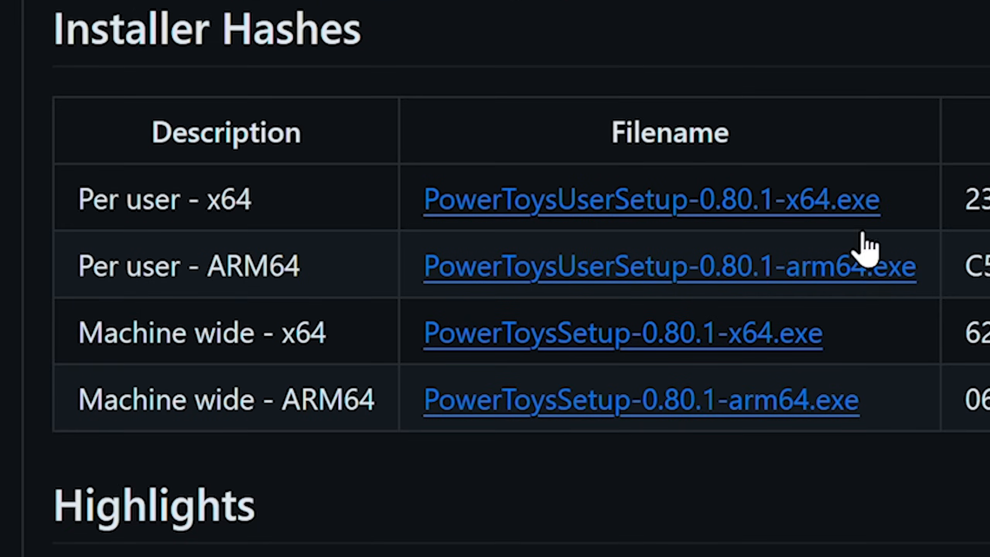
click(677, 150)
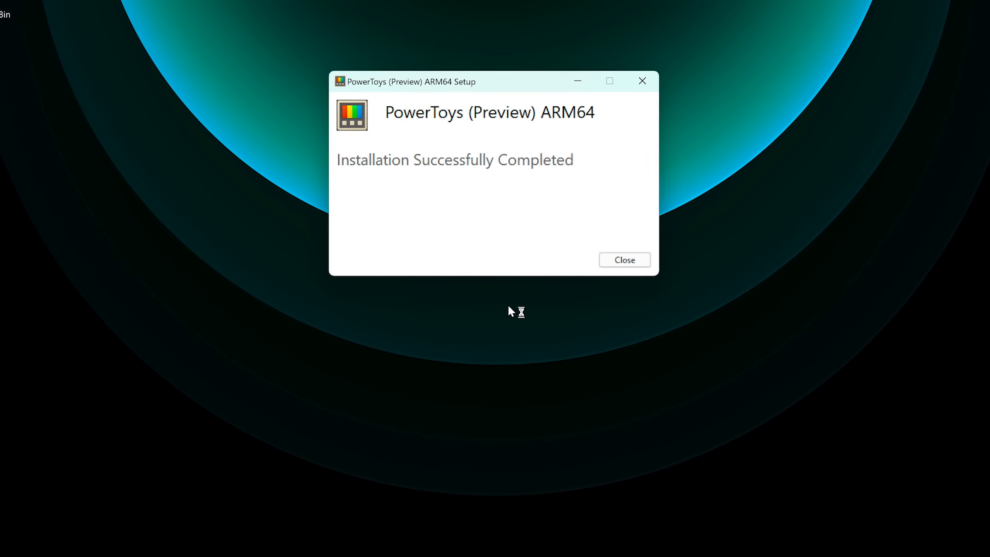
click(623, 259)
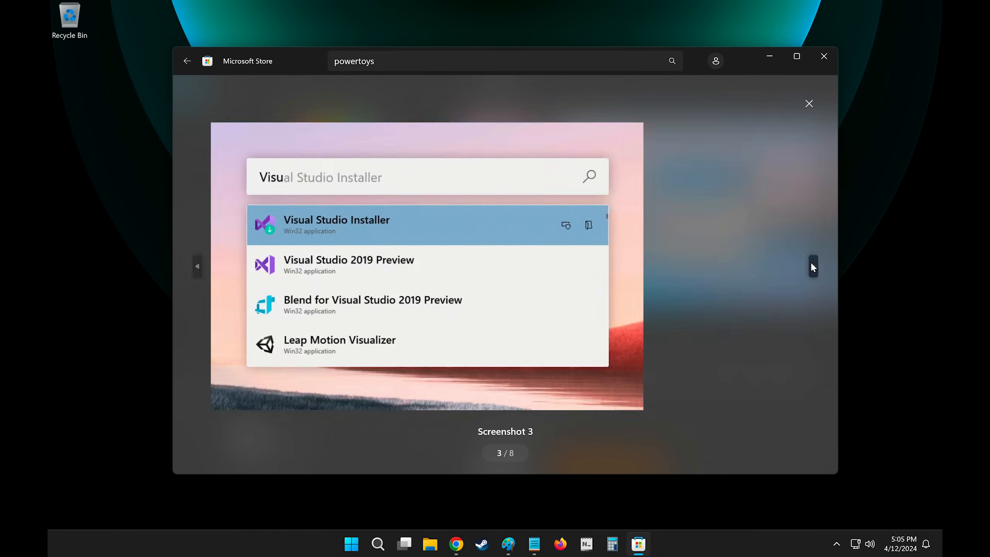
Launch PowerToys Settings from the Start menu.
click(823, 56)
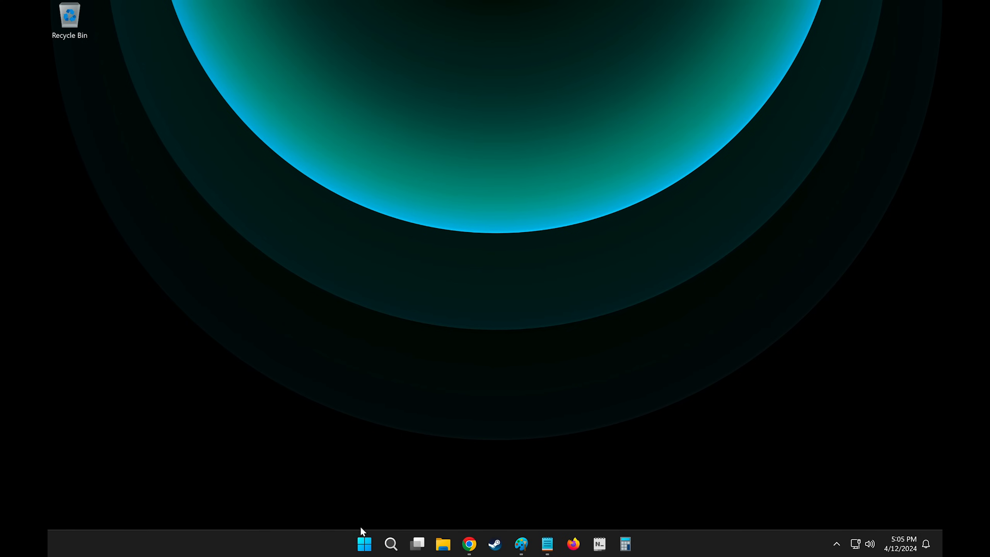
click(363, 544)
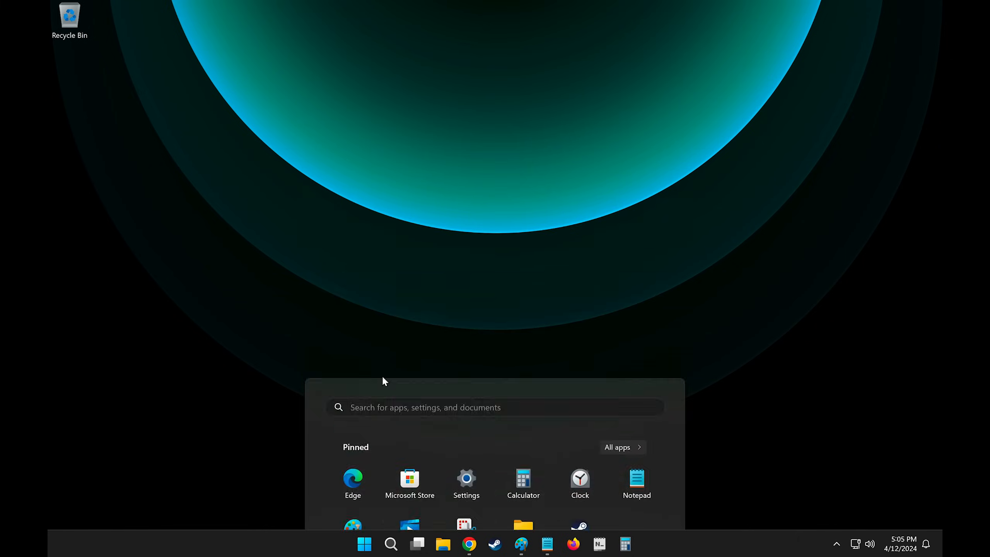
click(837, 544)
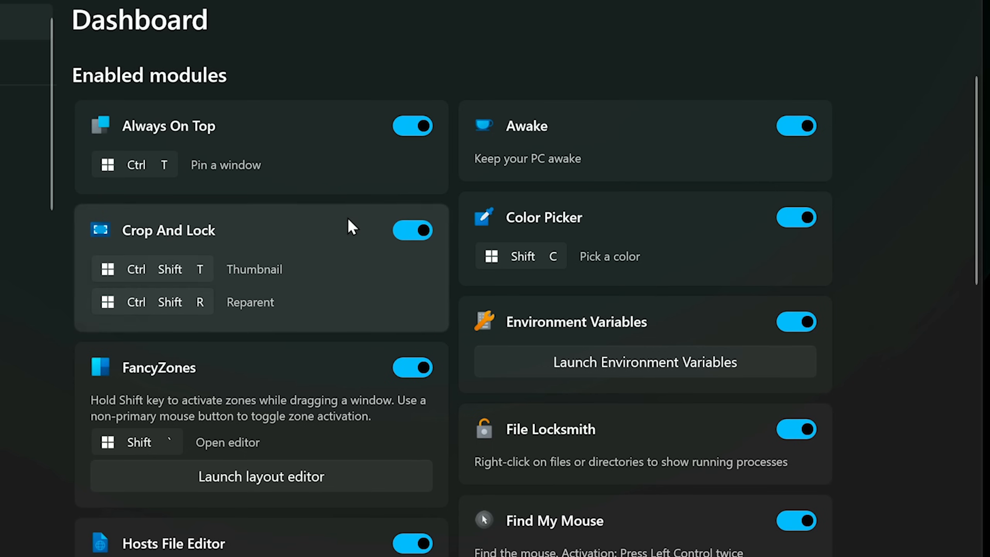
Scroll through the Dashboard's enabled modules, then bring up the Start menu.
scroll(down, 3)
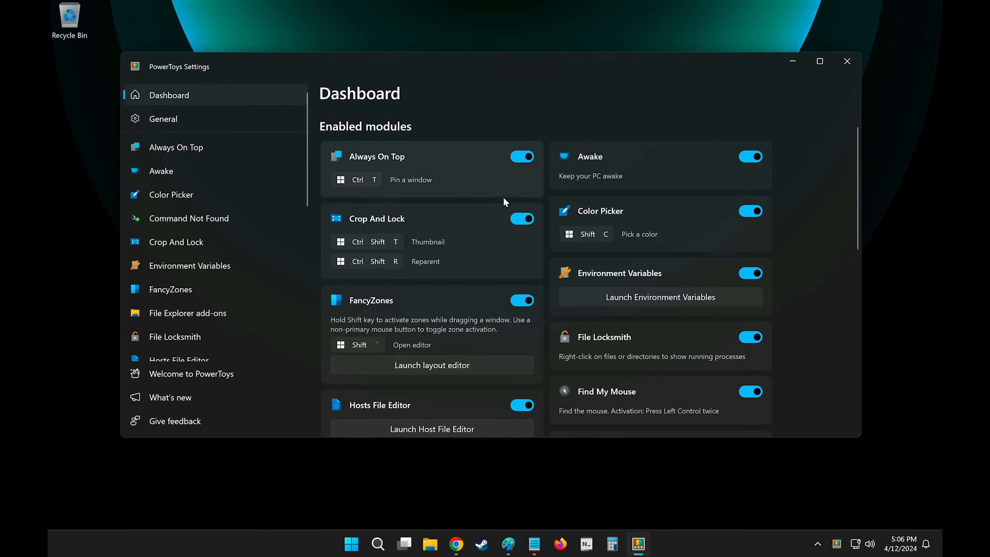
scroll(down, 3)
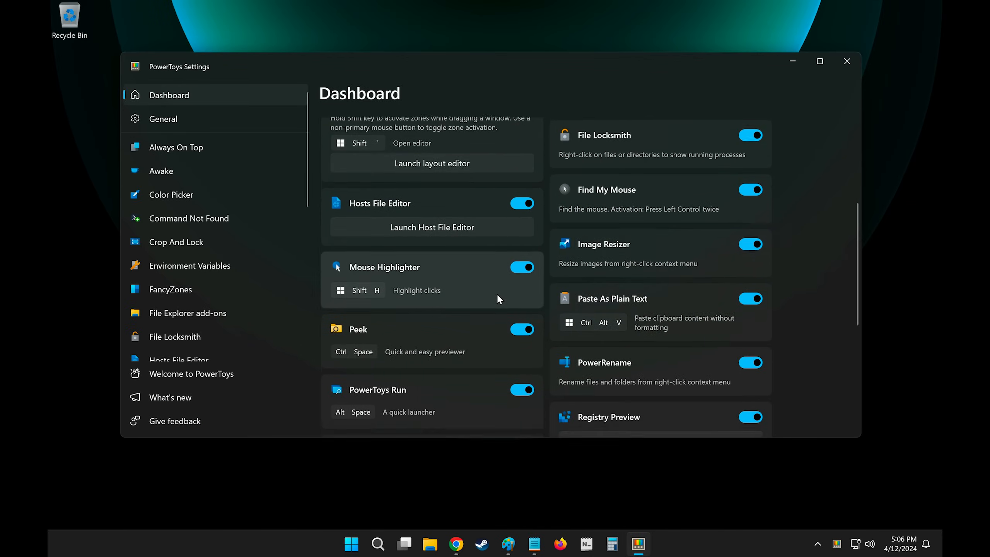
scroll(down, 3)
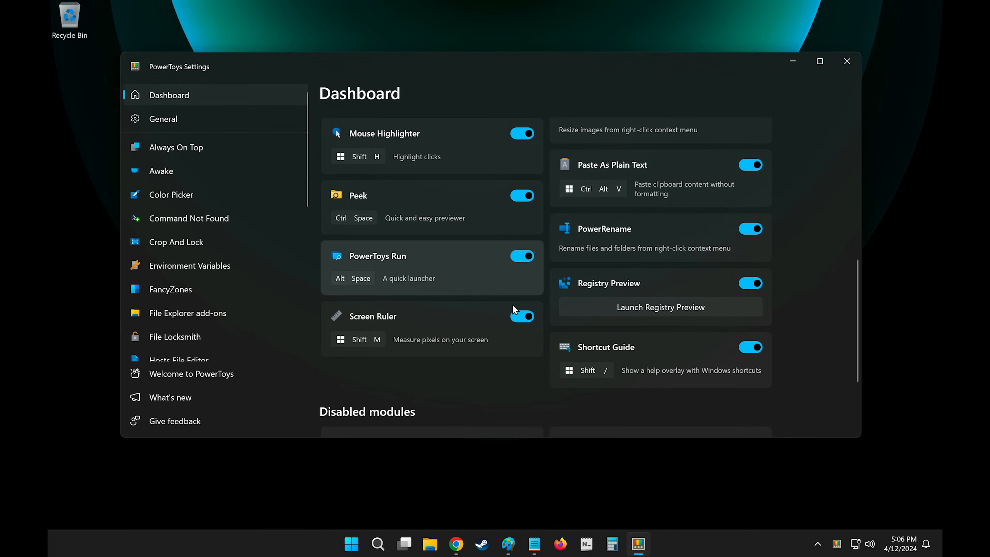
click(352, 544)
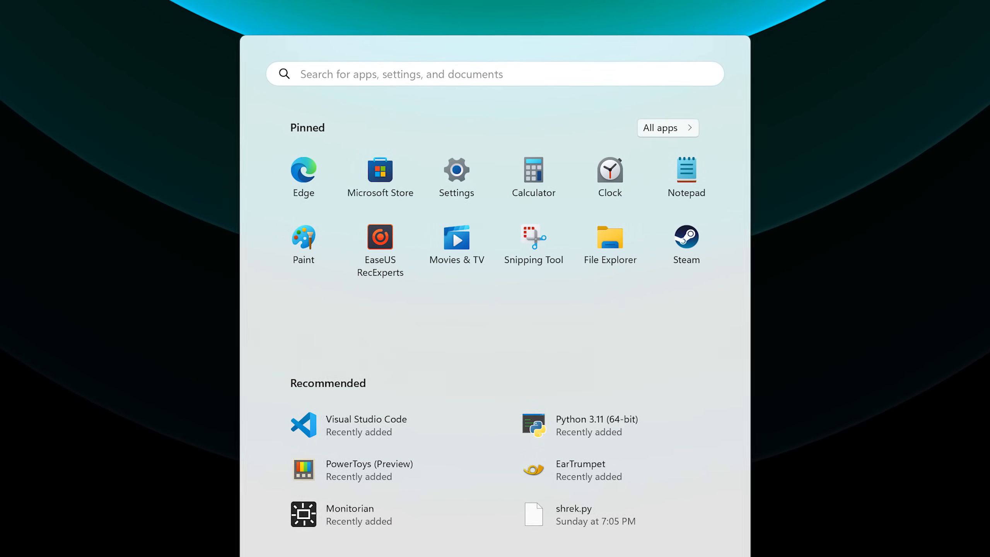
Launch EaseUS RecExperts and view its MP4 output format and 24 fps video settings.
click(380, 240)
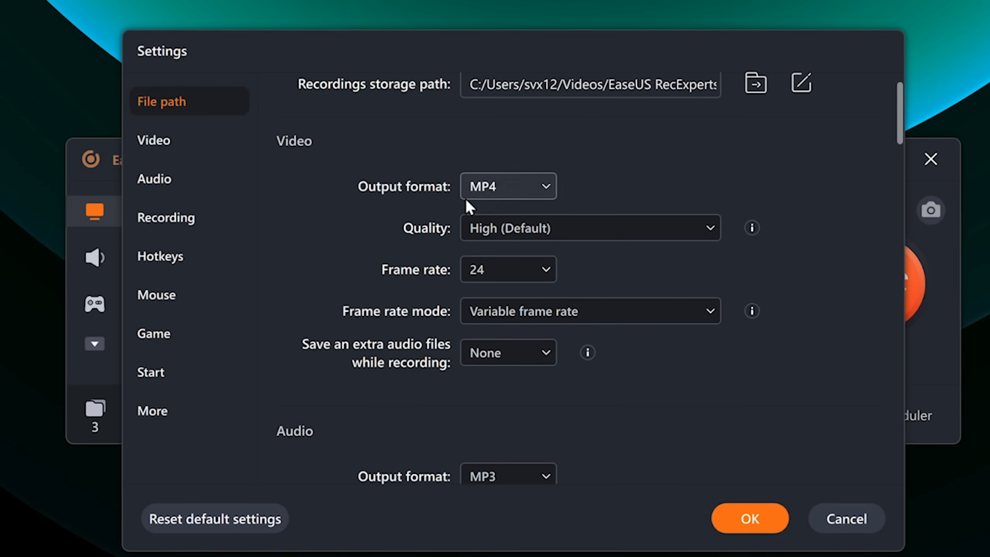
click(507, 270)
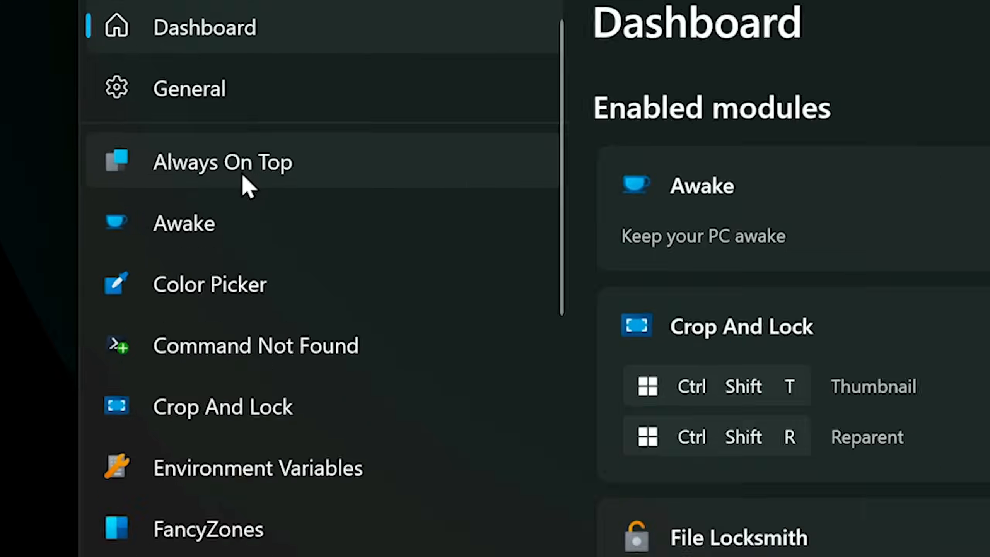
Open Always On Top settings and pin Calculator above the settings window with Win+Ctrl+T.
click(222, 162)
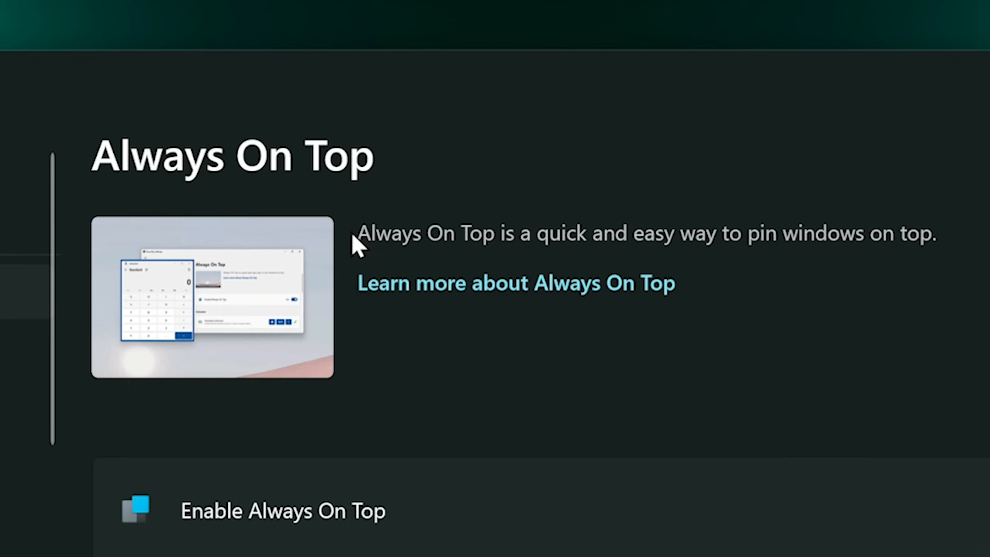
mouse_move(912, 259)
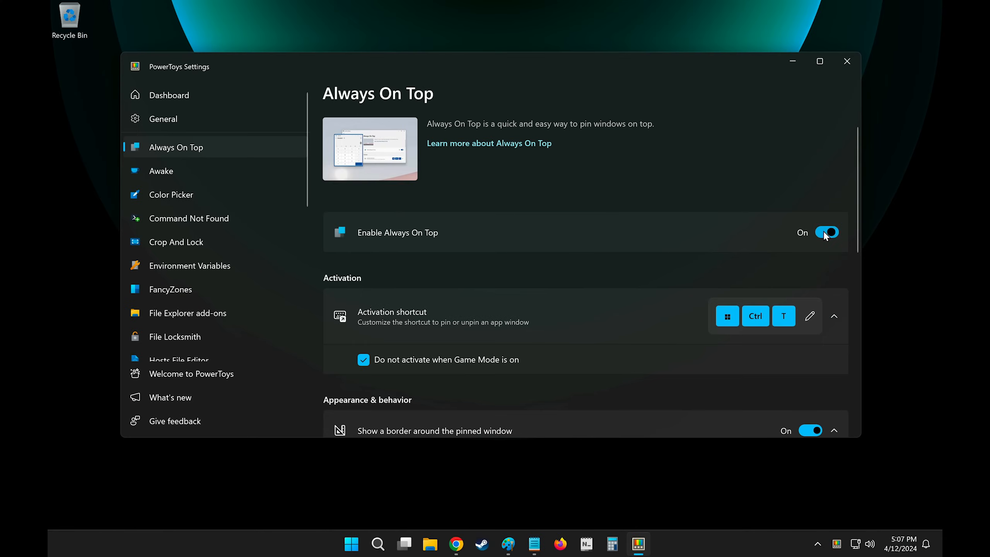
mouse_move(432, 317)
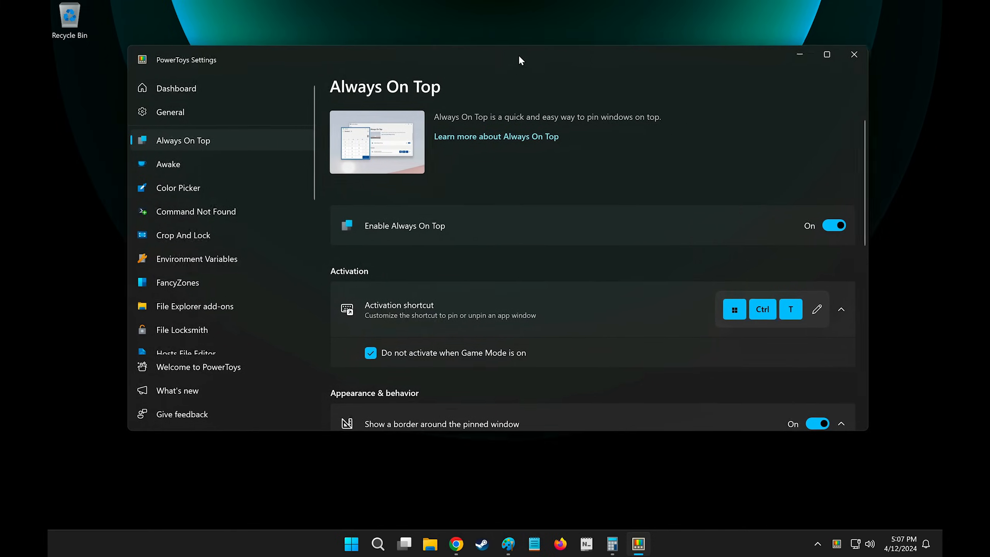
click(611, 544)
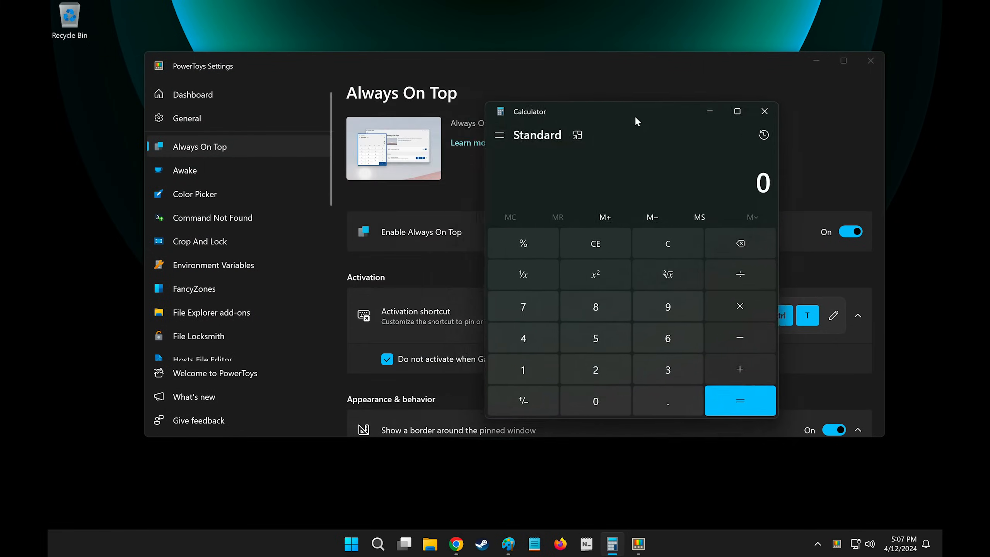
drag(637, 121, 409, 88)
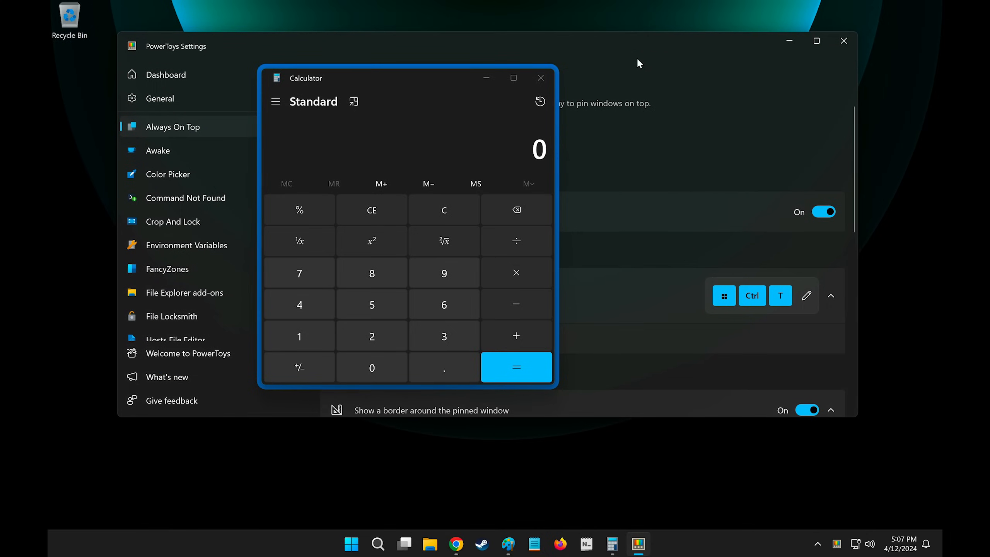
click(455, 543)
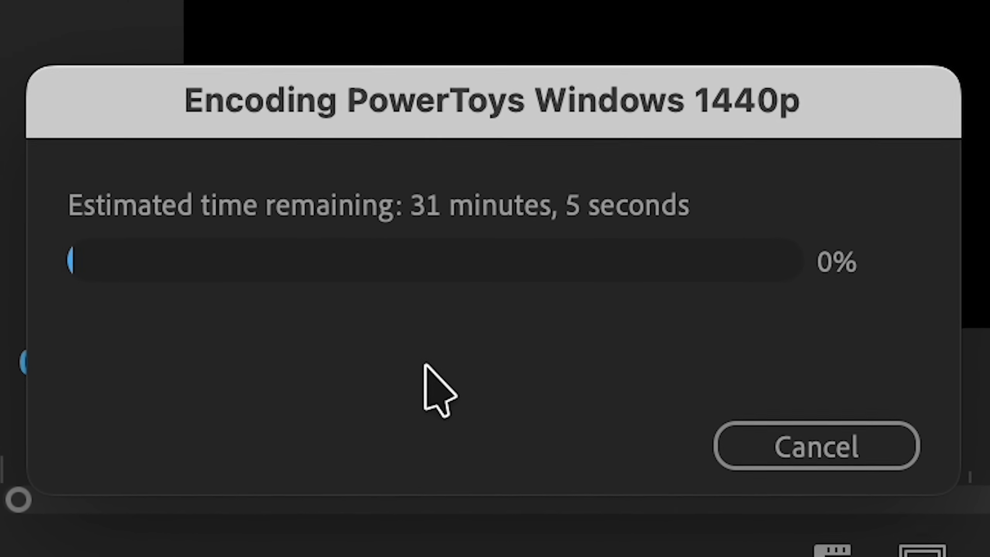
Open the Awake settings and tray menu, then confirm a custom colour in Paint's Edit colors.
click(343, 328)
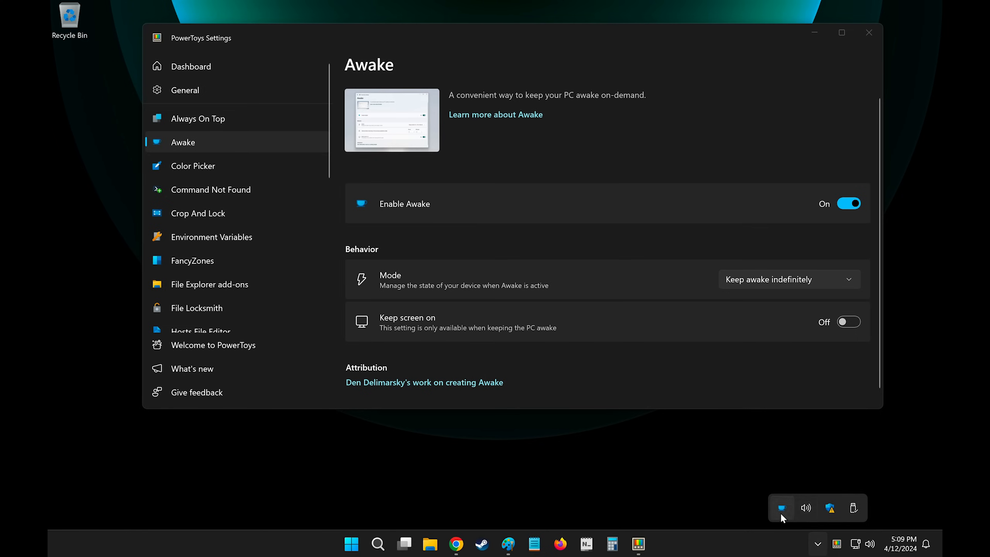
click(193, 165)
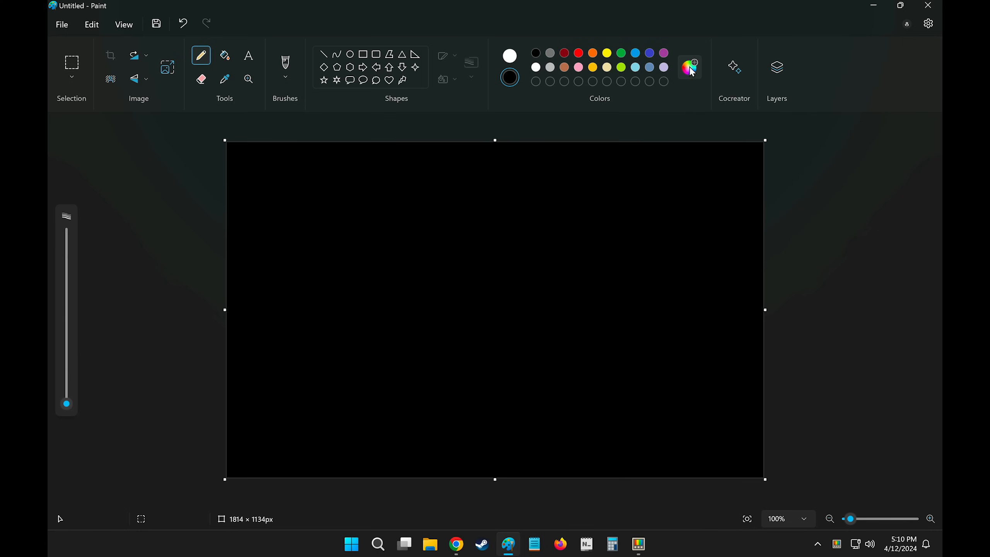
click(689, 65)
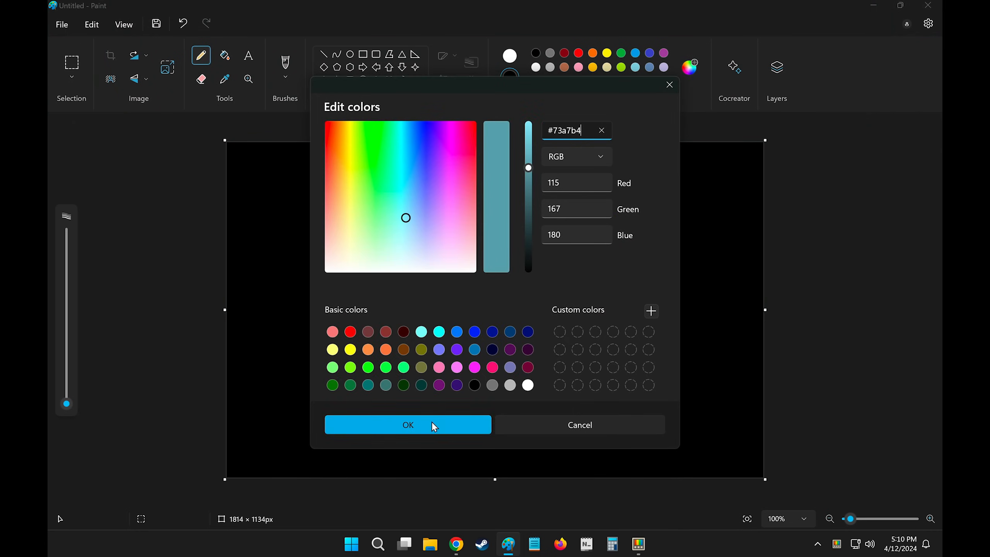
click(407, 425)
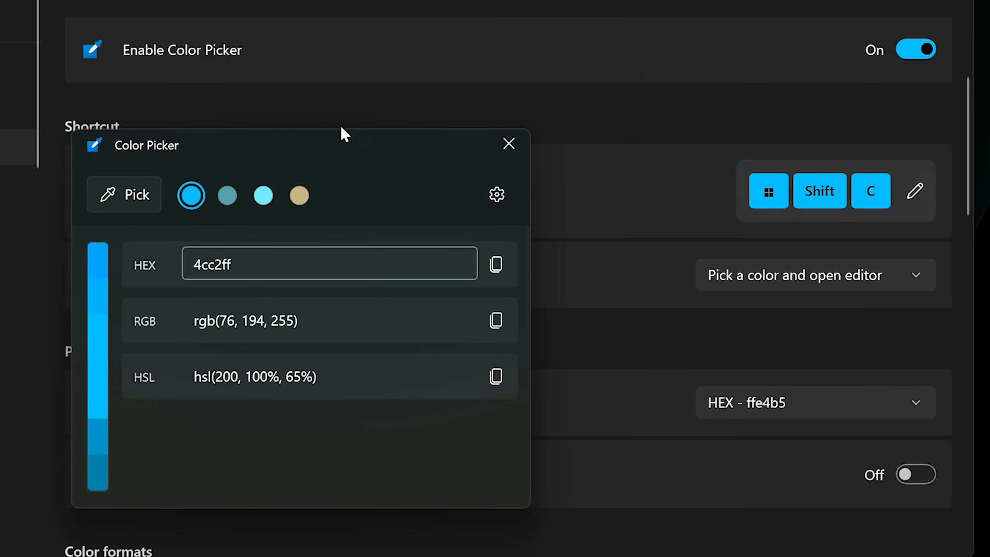
mouse_move(144, 265)
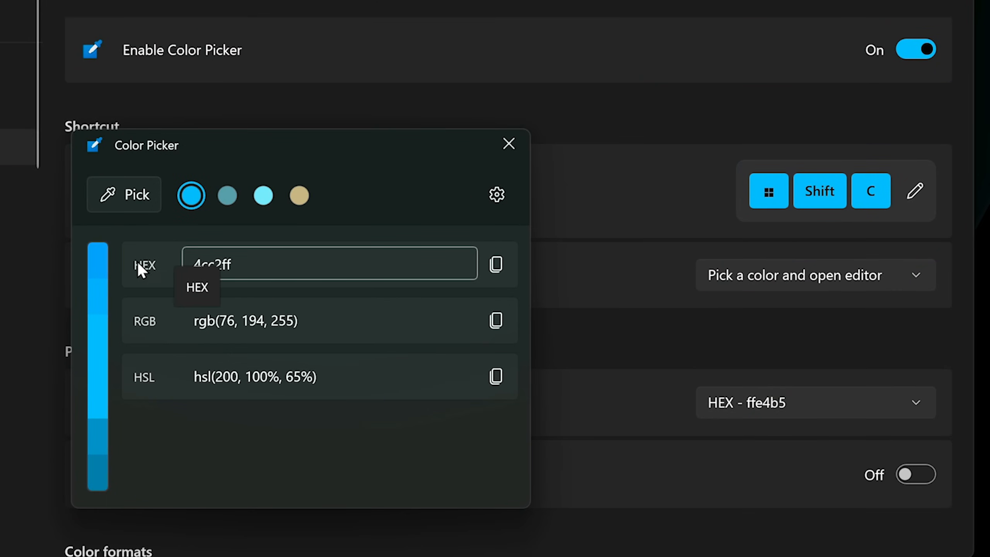
Enter the picked colour #00979f as Paint's custom colour and confirm the teal.
click(509, 143)
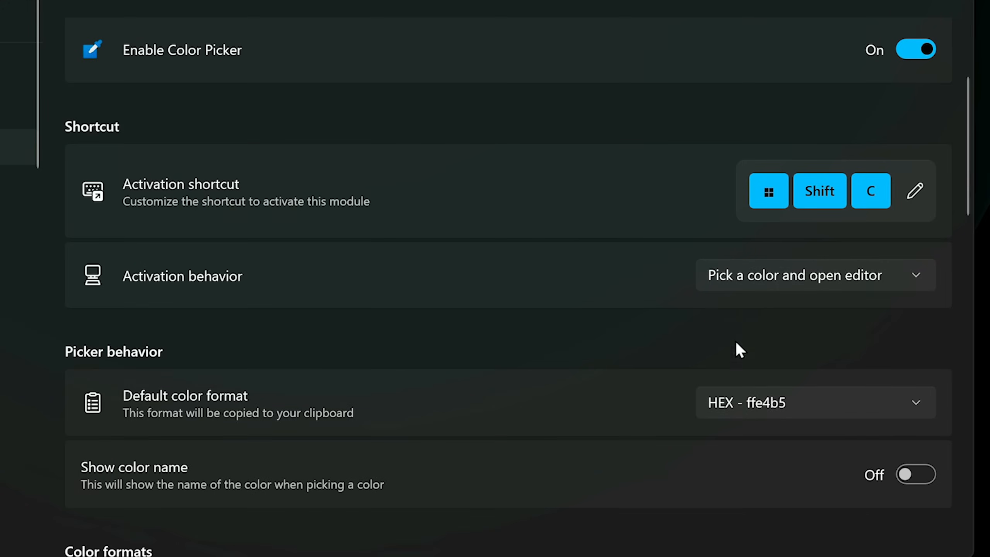
click(814, 274)
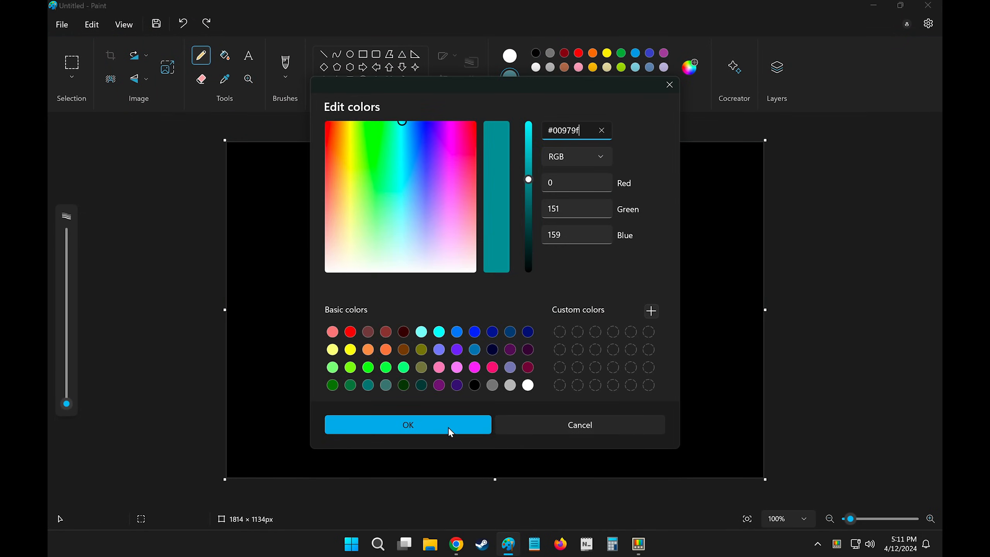
click(408, 425)
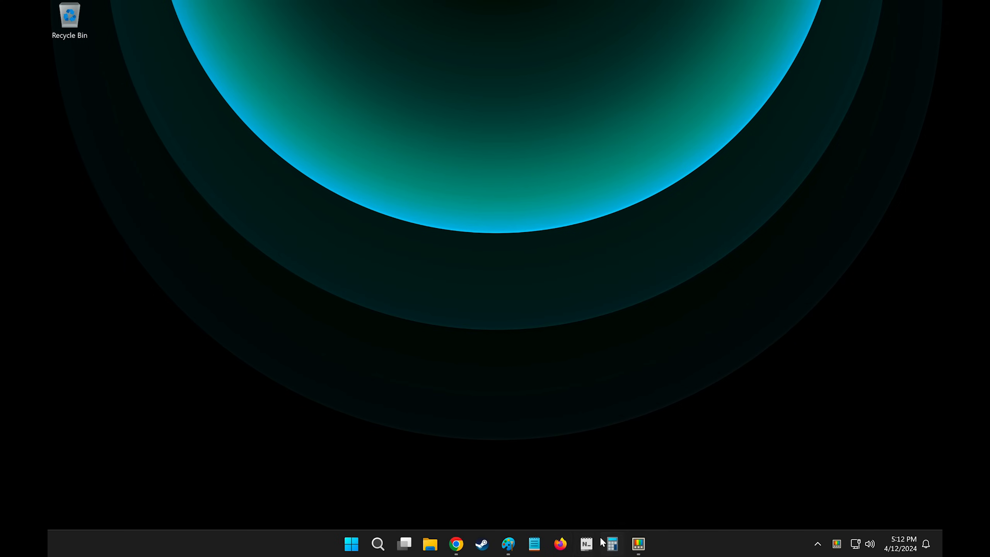
Open a blank Notepad window from the taskbar and focus it for snapping right.
click(585, 544)
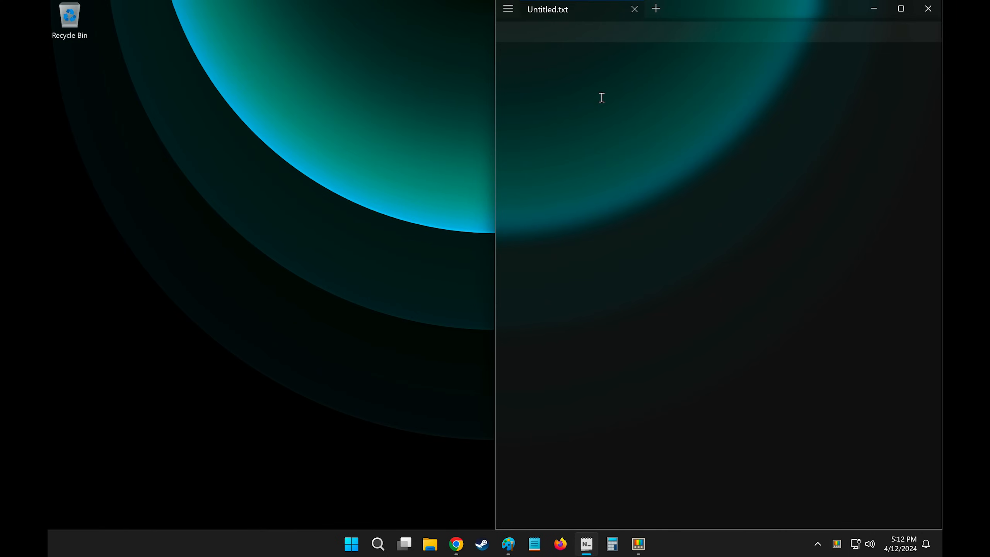
click(638, 544)
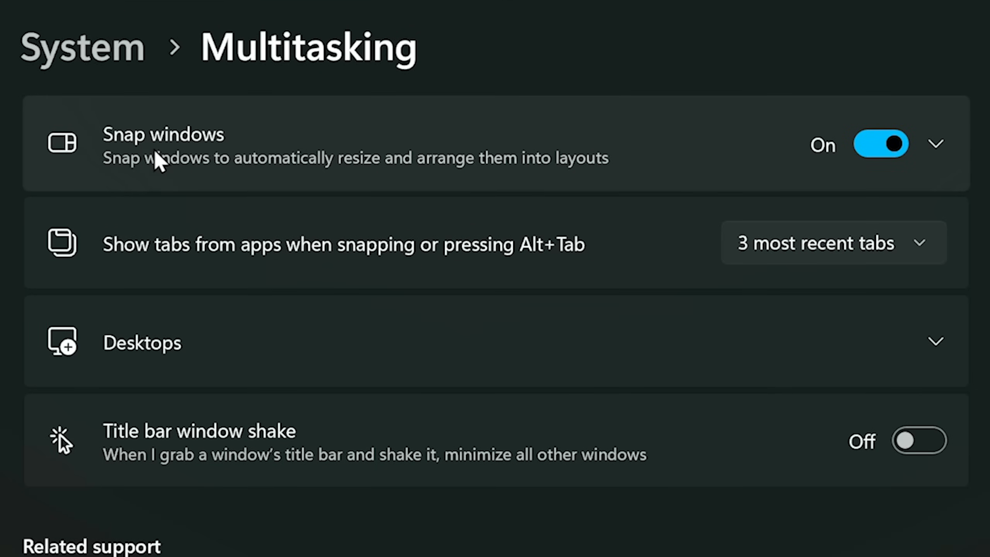
Expand Snap windows and turn off snap suggestions and the snap-layout options.
click(937, 144)
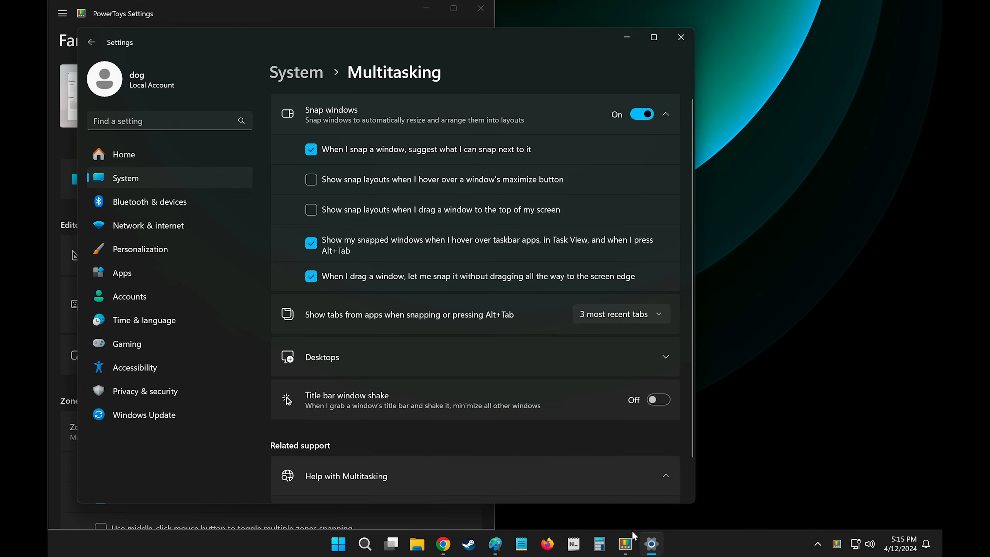
click(599, 543)
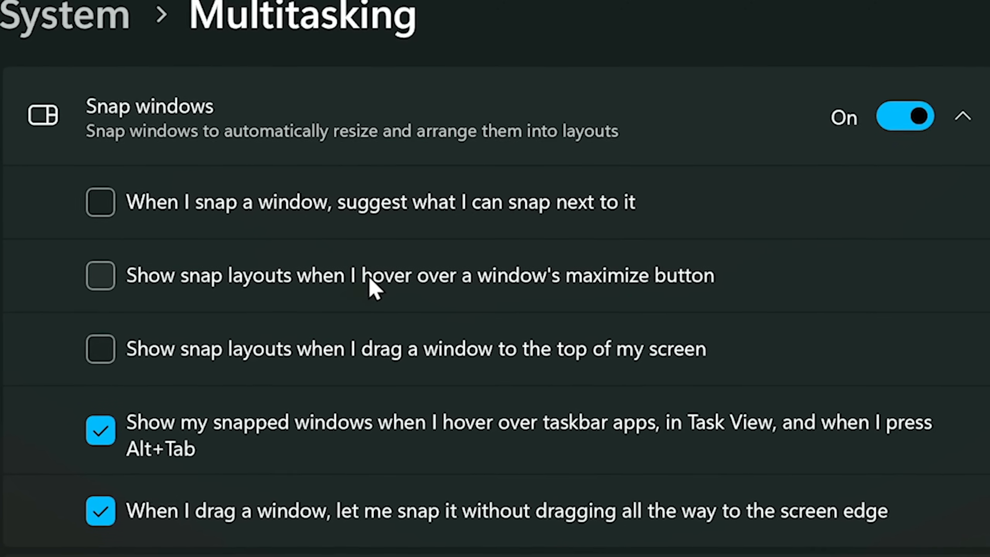
click(100, 275)
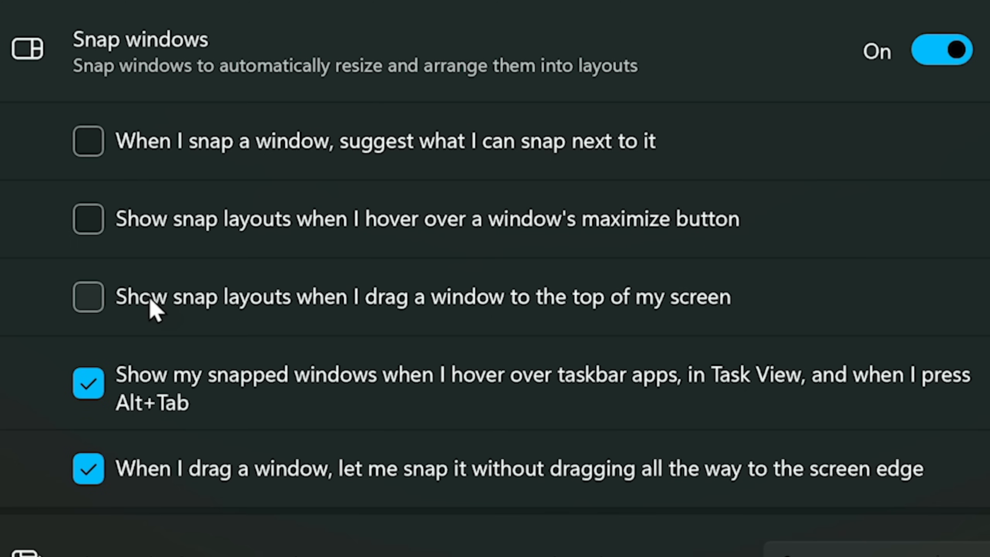
mouse_move(350, 313)
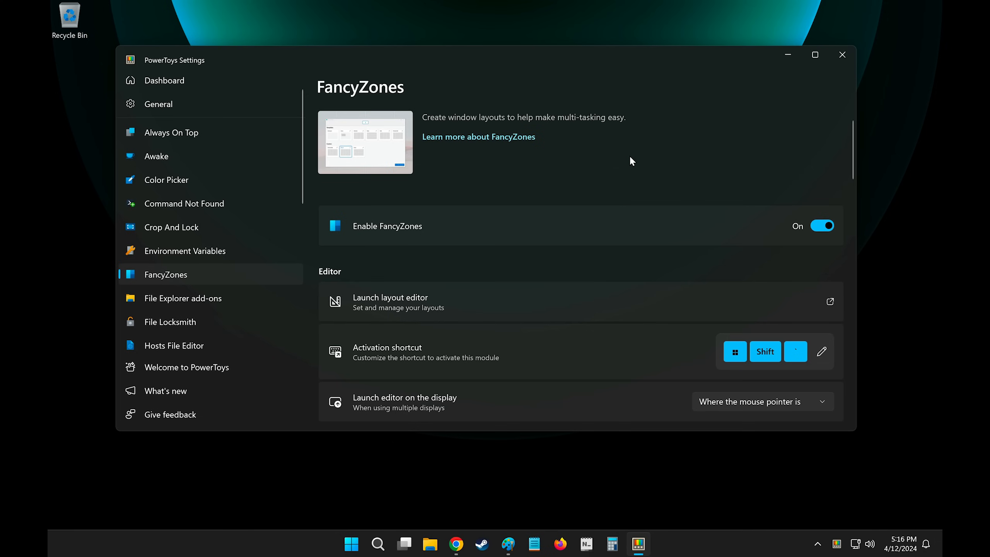
Toggle non-primary mouse button zone activation off and back on, then drag the window into zone 1.
scroll(down, 3)
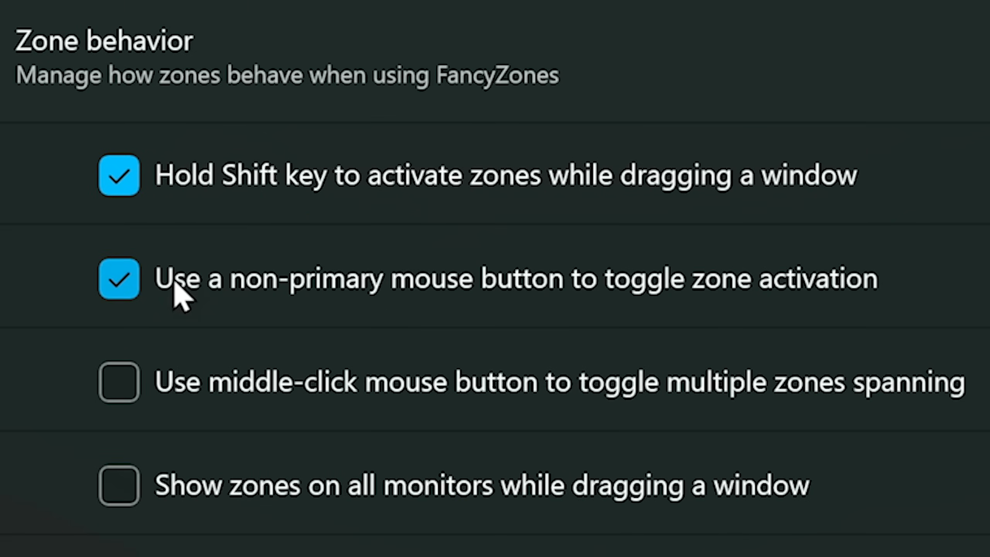
click(118, 279)
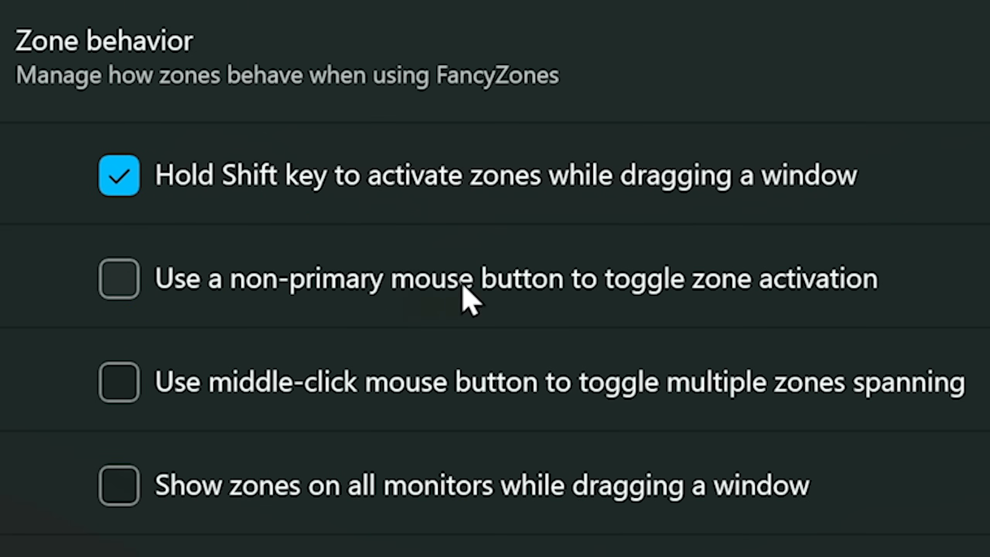
click(118, 279)
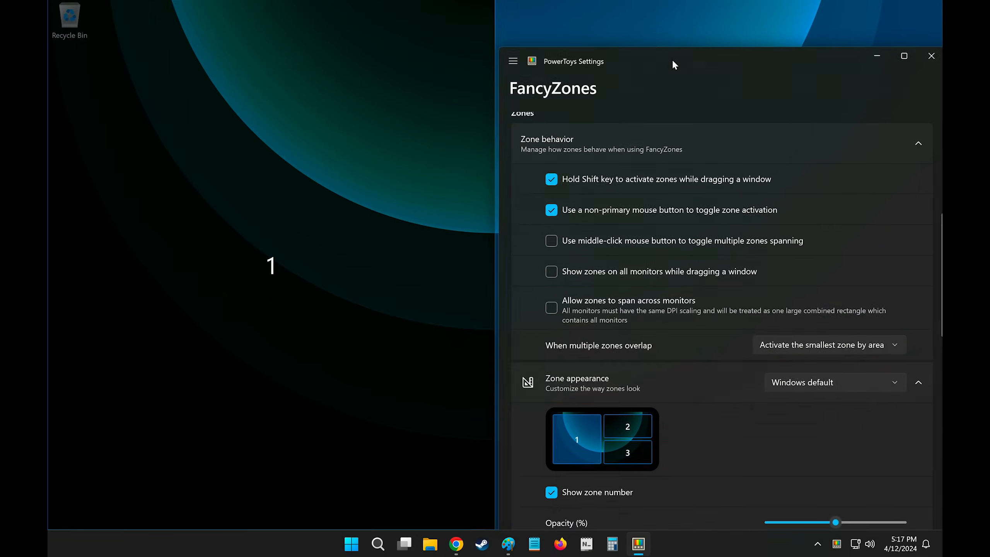
drag(674, 61, 494, 64)
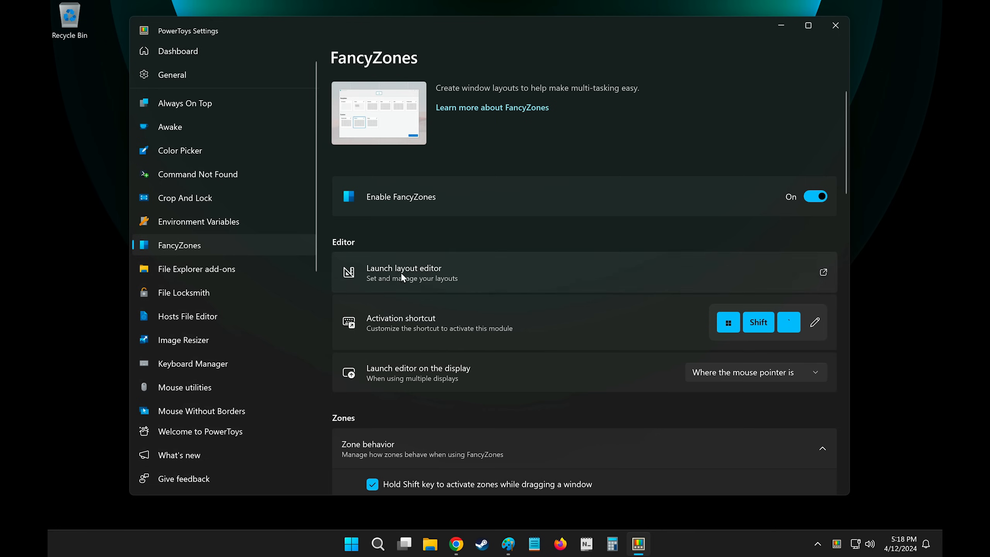
Edit the 'My most favourtie' layout's zone 2/3 split, then save and apply it.
click(403, 272)
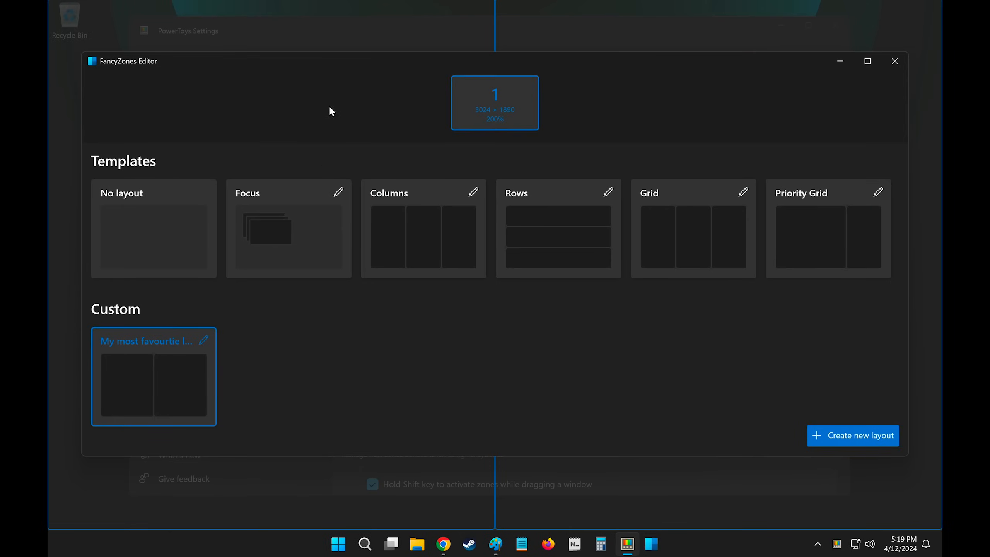
mouse_move(529, 315)
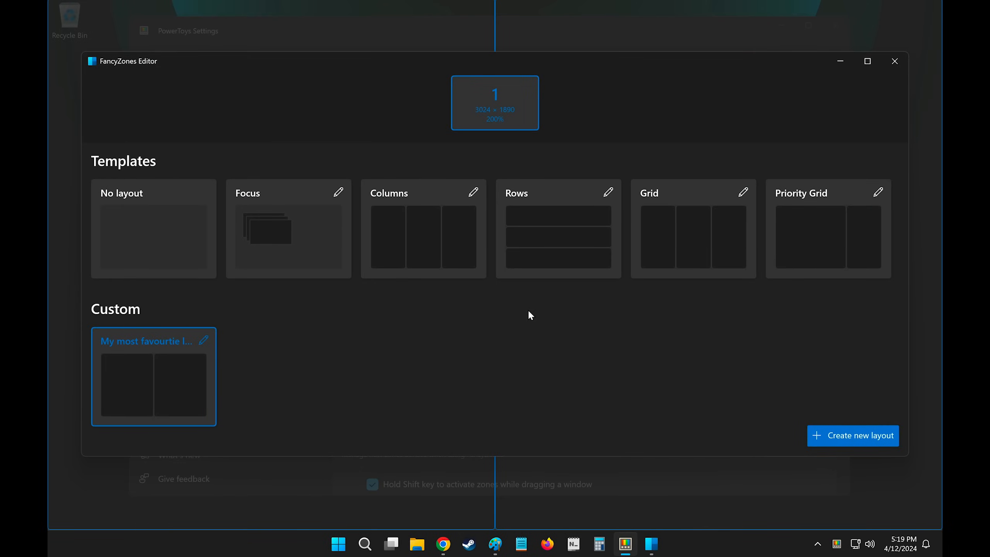
click(204, 341)
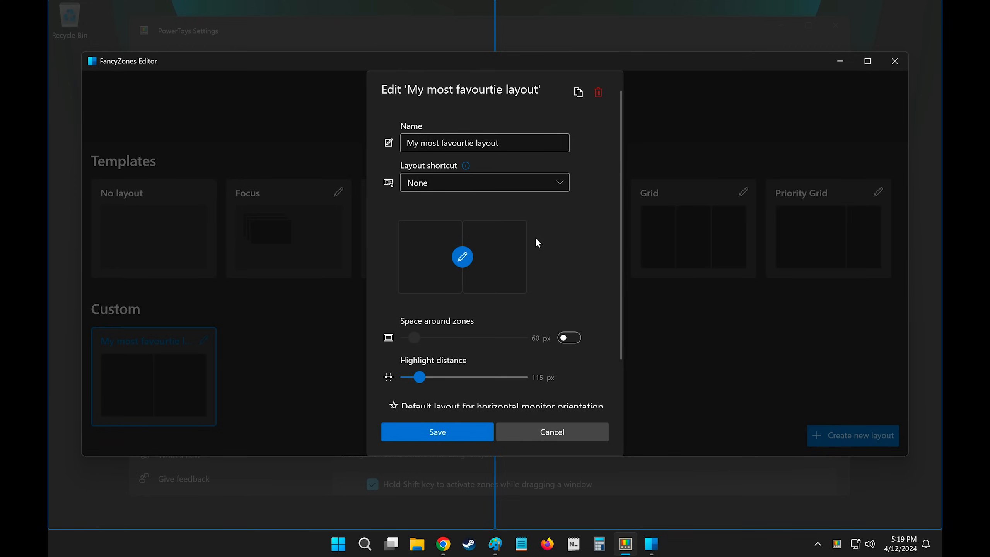
click(463, 257)
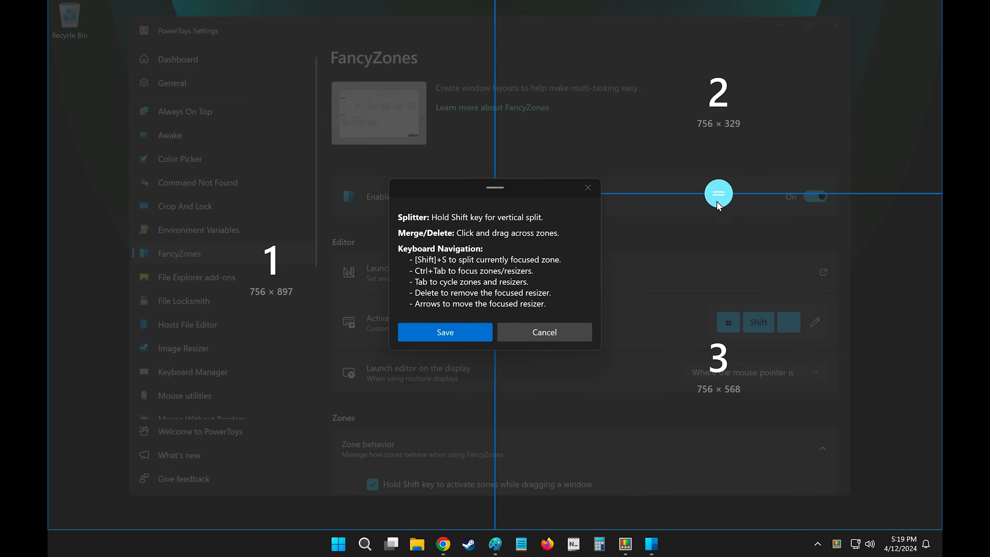
drag(718, 192, 270, 220)
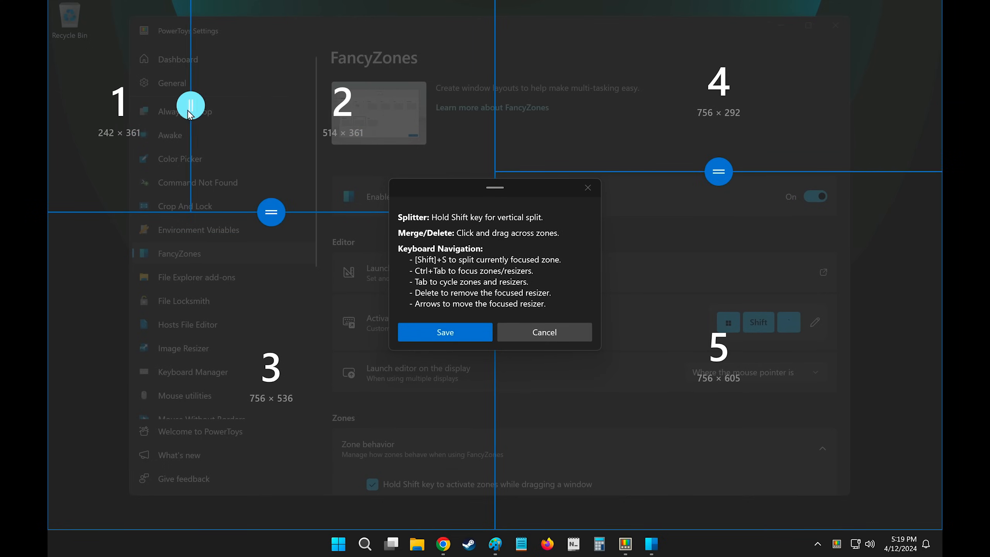
click(444, 332)
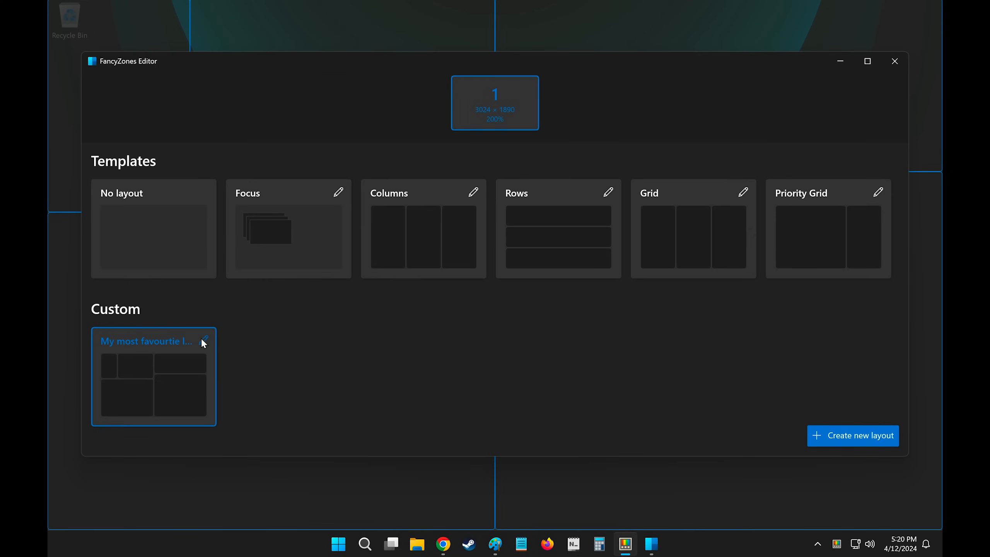
click(203, 341)
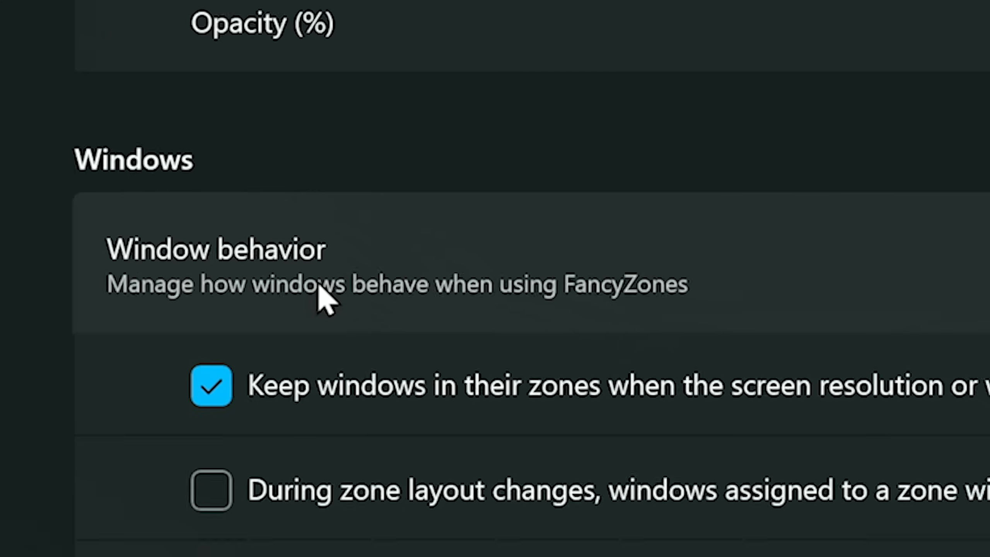
Move the Calculator window across the desktop and change its height.
scroll(down, 3)
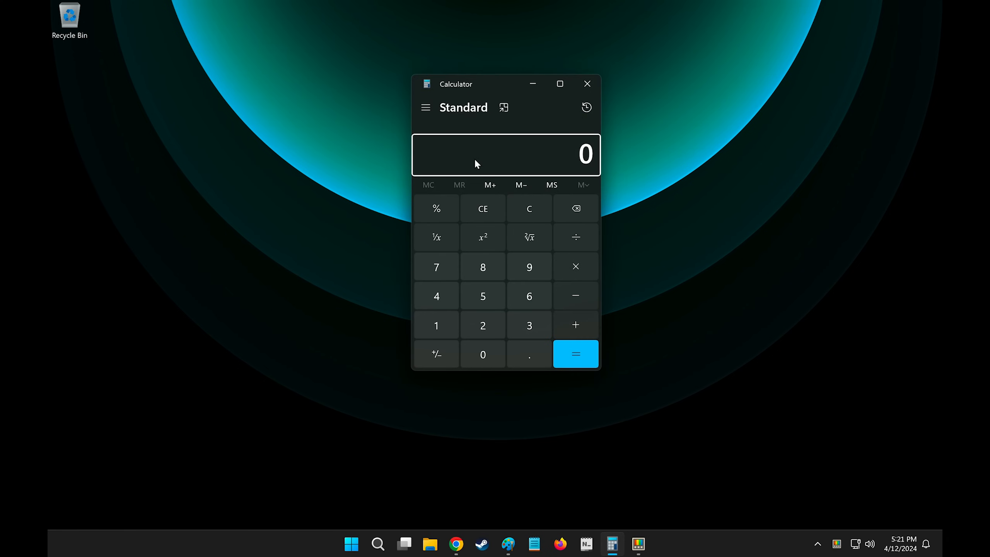
drag(471, 84, 718, 151)
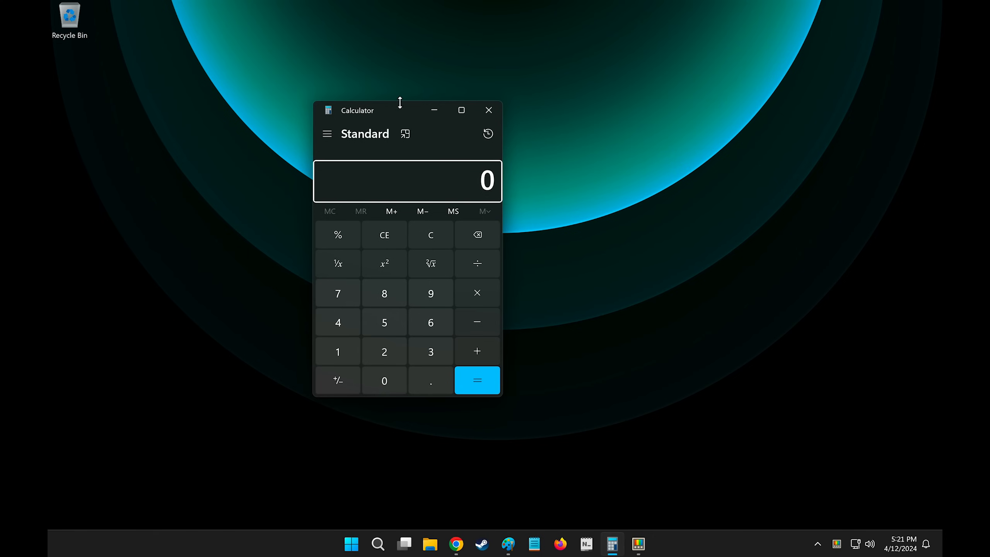
drag(399, 110, 551, 69)
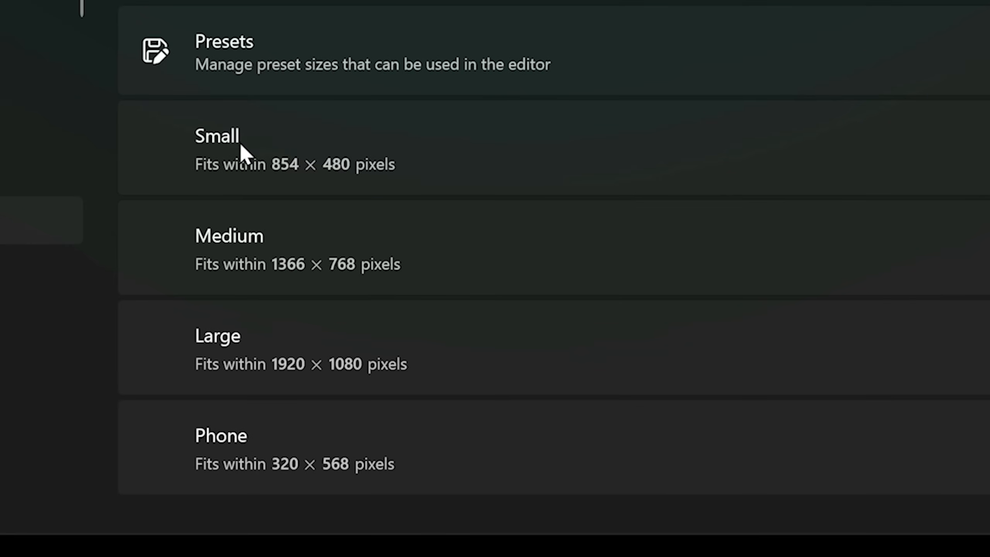
mouse_move(263, 245)
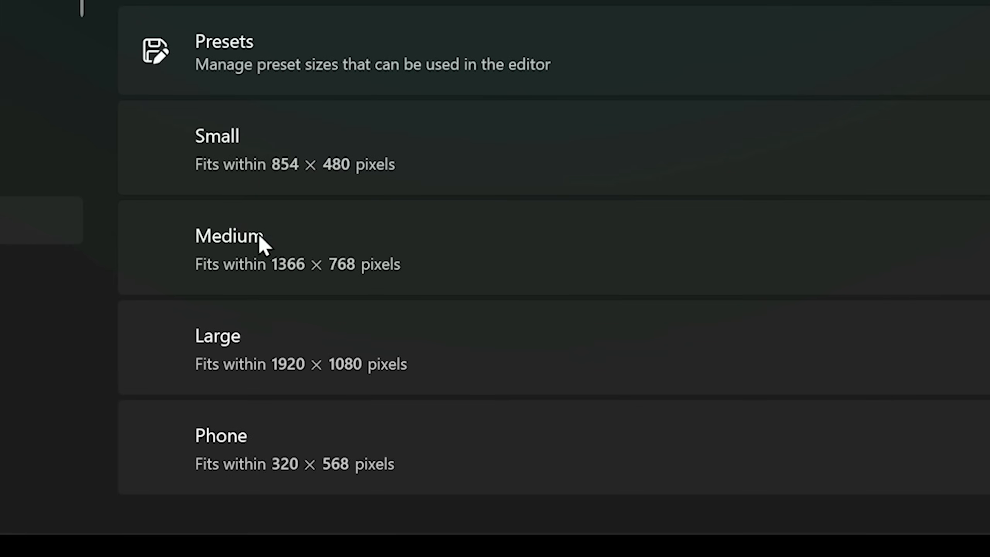
Edit the Medium Image Resizer preset to stretch images to 1280 × 720.
scroll(up, 3)
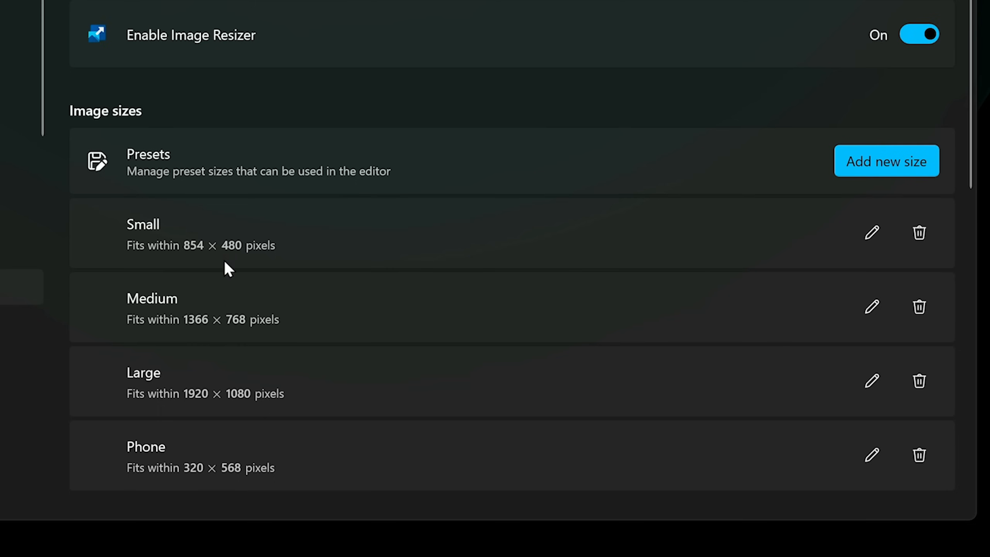
scroll(down, 3)
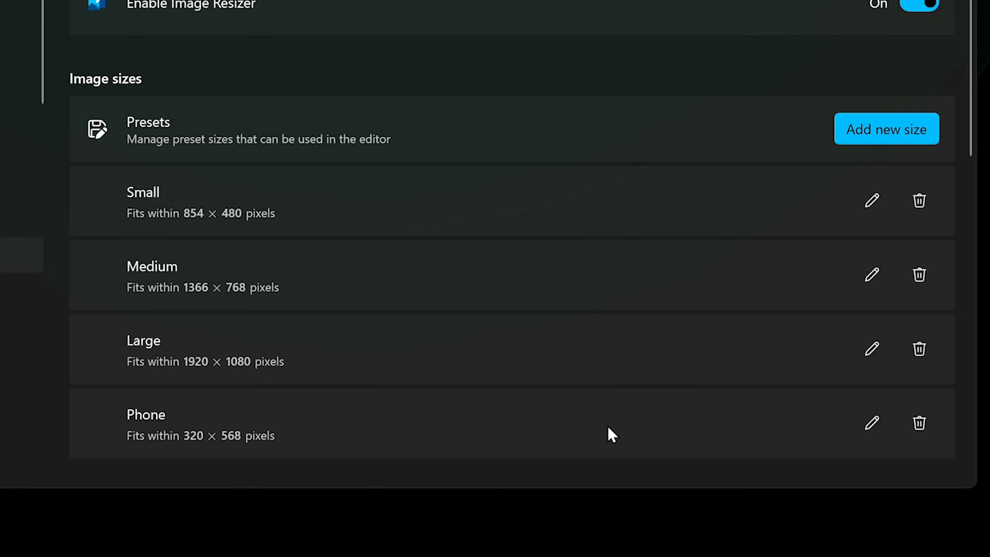
click(919, 423)
text(1280)
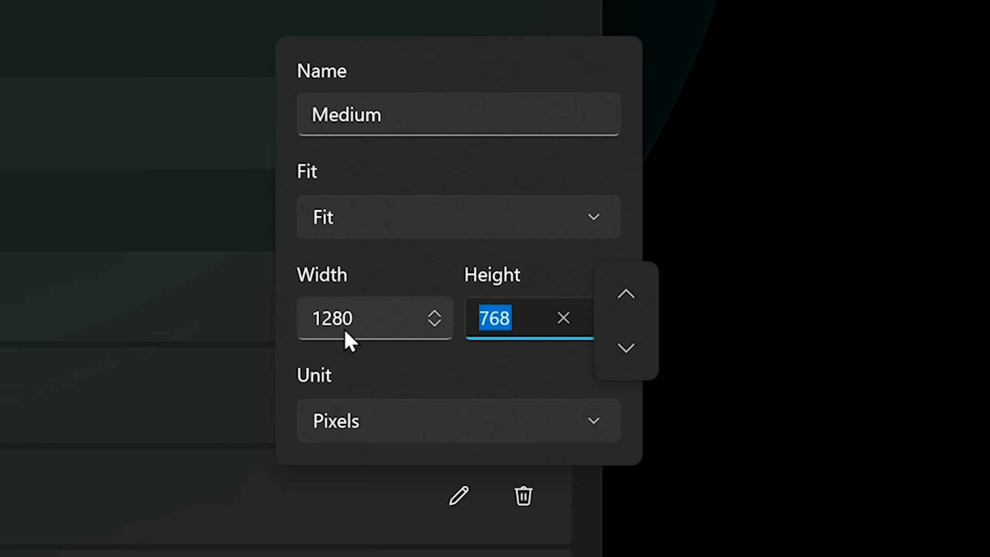
click(460, 216)
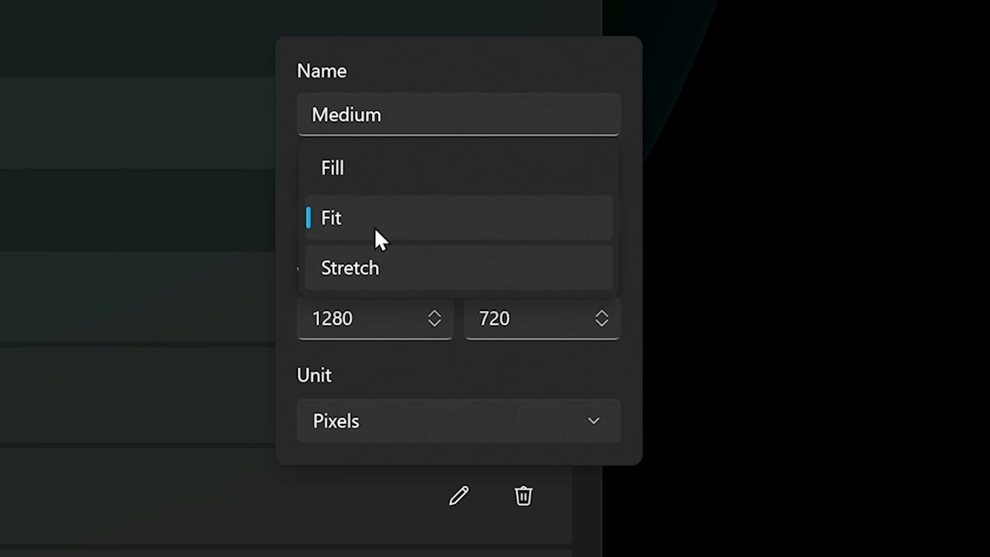
click(350, 266)
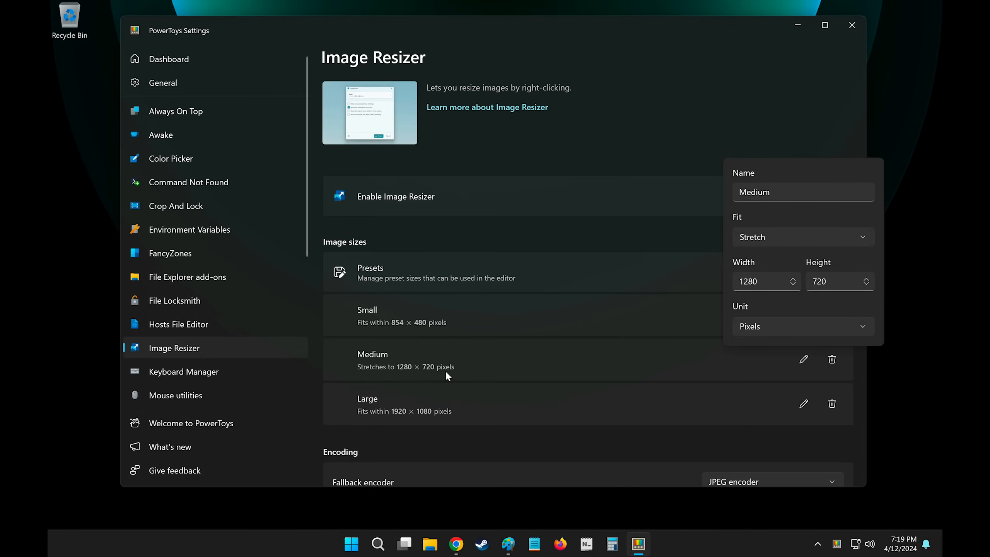
Search Firefox for 'megamind' and open a Megamind picture's save options.
click(560, 544)
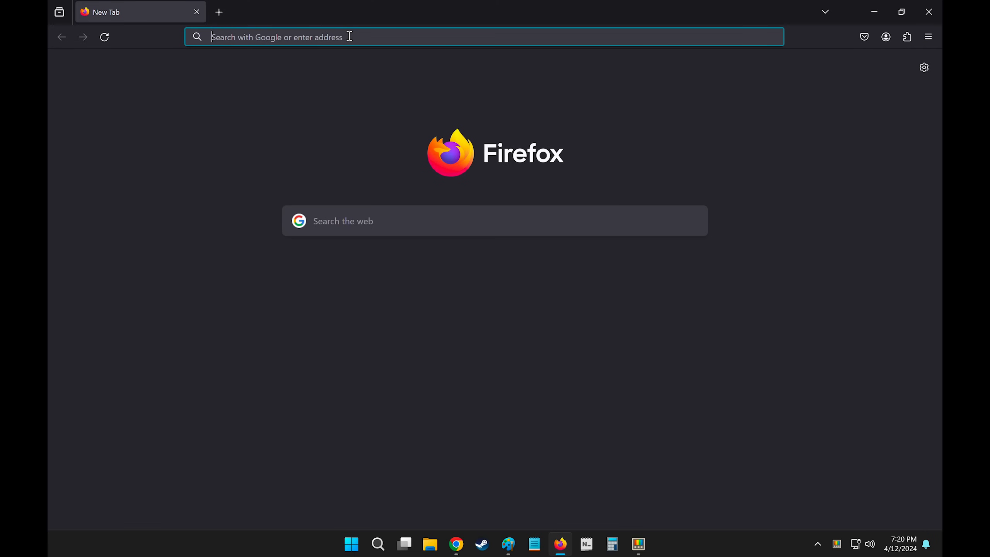
text(megamind&tbm=isch&source=lnms&prmd=ivnbz&sa=X&ved=2)
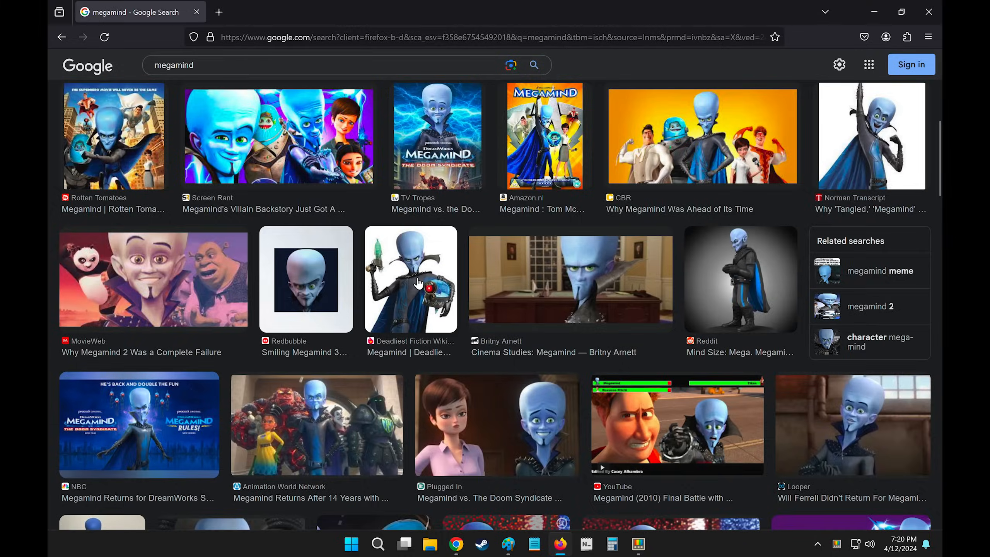
right_click(188, 56)
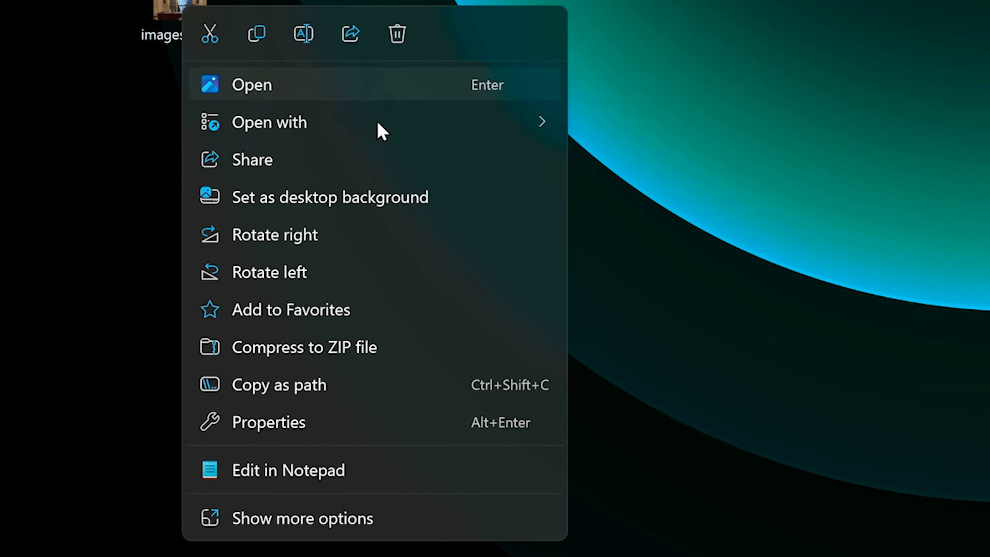
Resize the downloaded picture with Image Resizer's Medium preset and open the result.
click(303, 518)
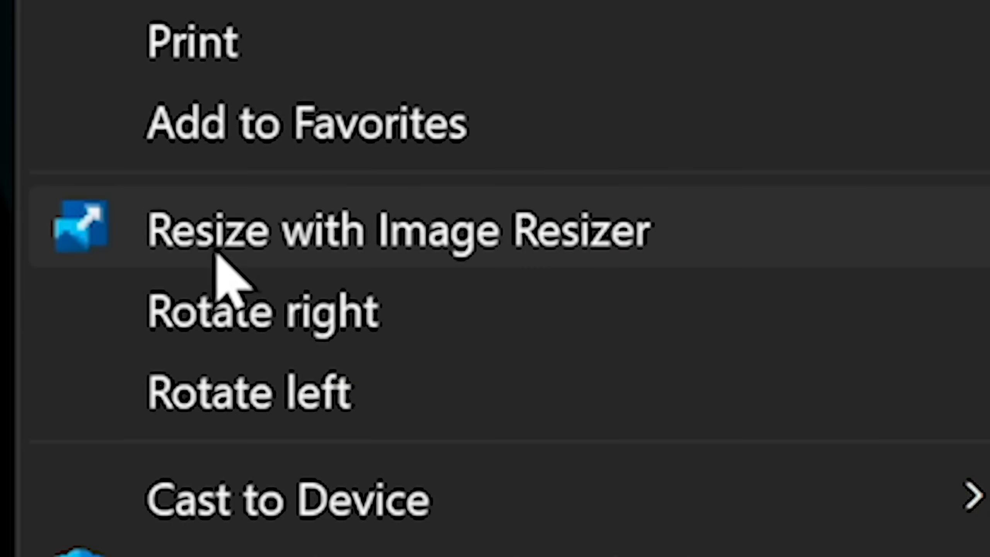
click(397, 229)
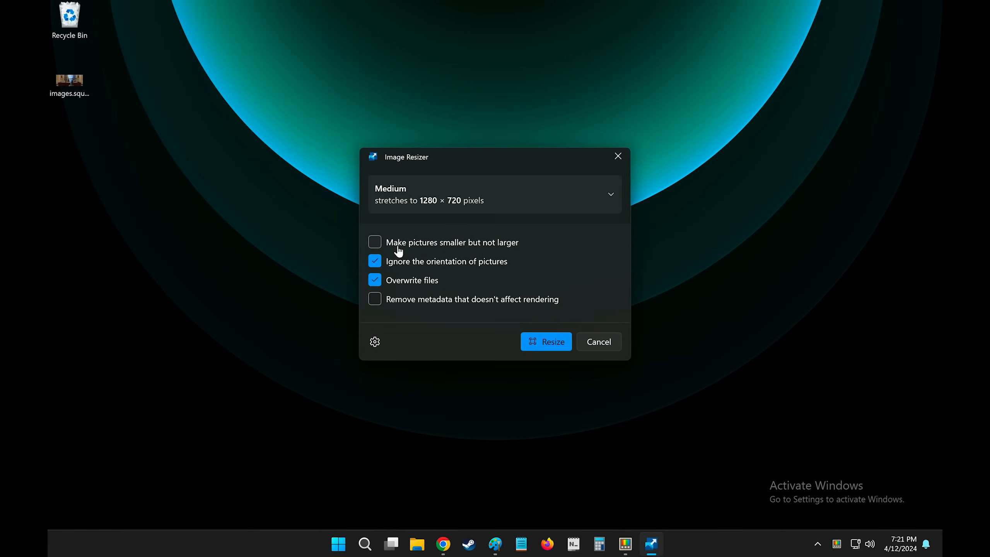
mouse_move(780, 486)
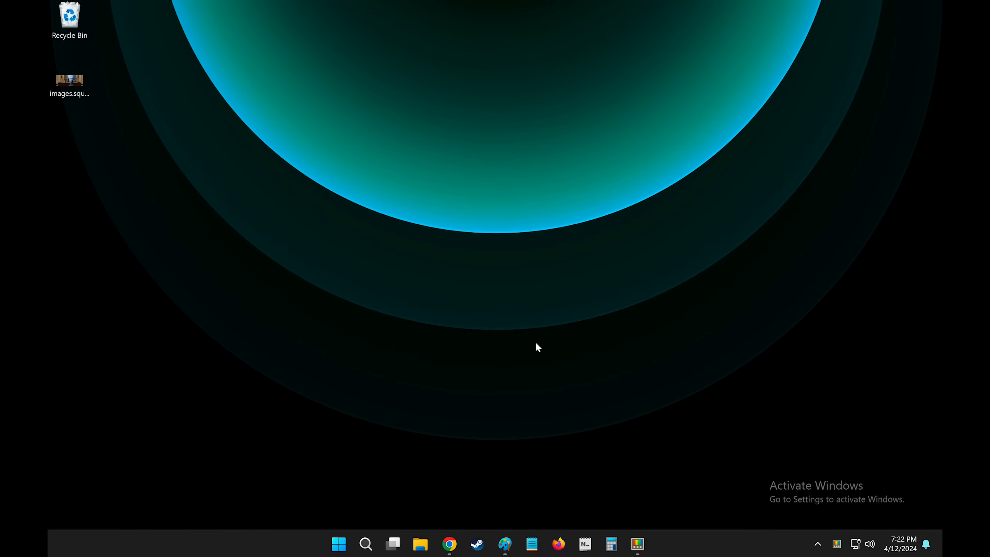
double_click(70, 81)
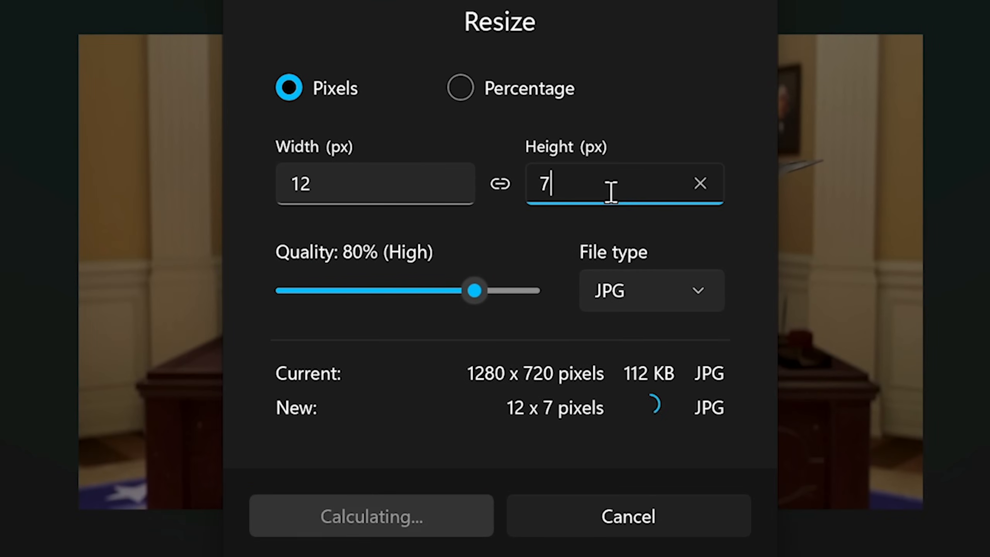
Lower Photos' resize quality to 10%, save the 853 × 480 copy, and enter 80.
drag(475, 291, 303, 291)
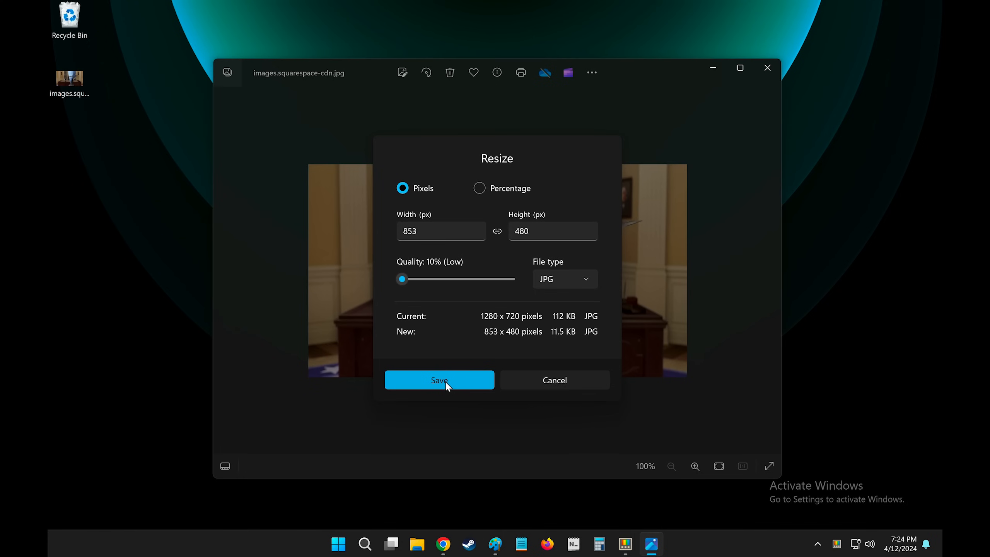
click(439, 379)
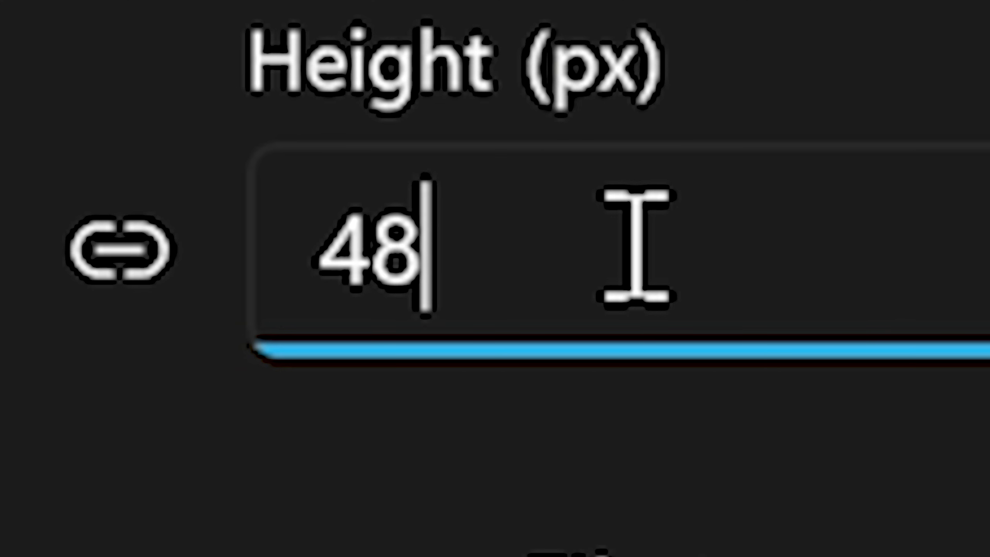
text(80)
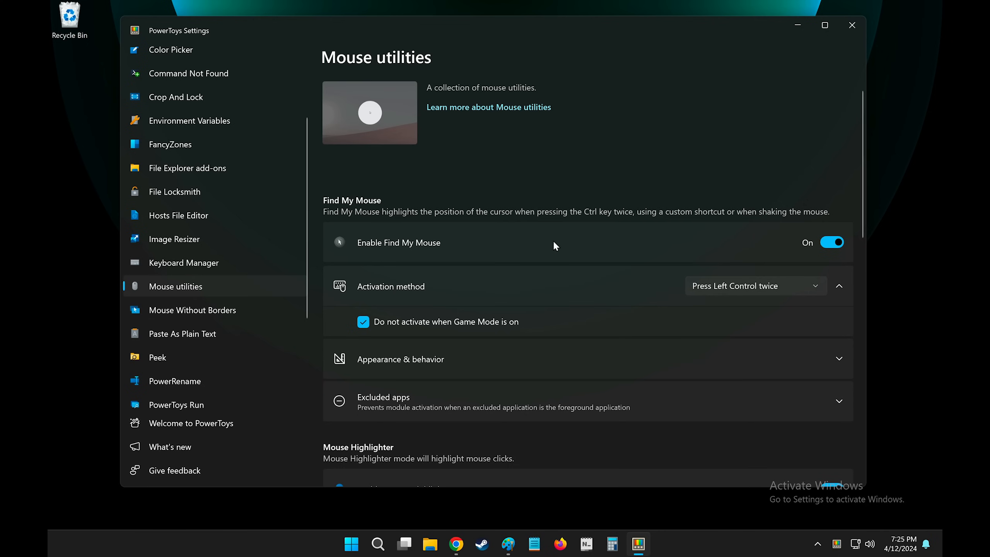
Try Find My Mouse, then scroll down and change a mouse utility value to 430.
scroll(down, 3)
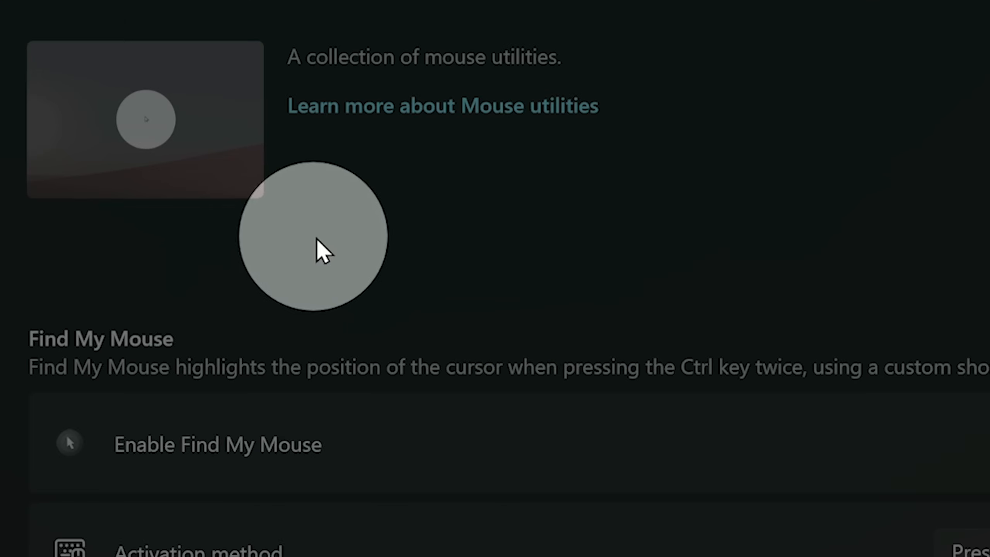
mouse_move(834, 201)
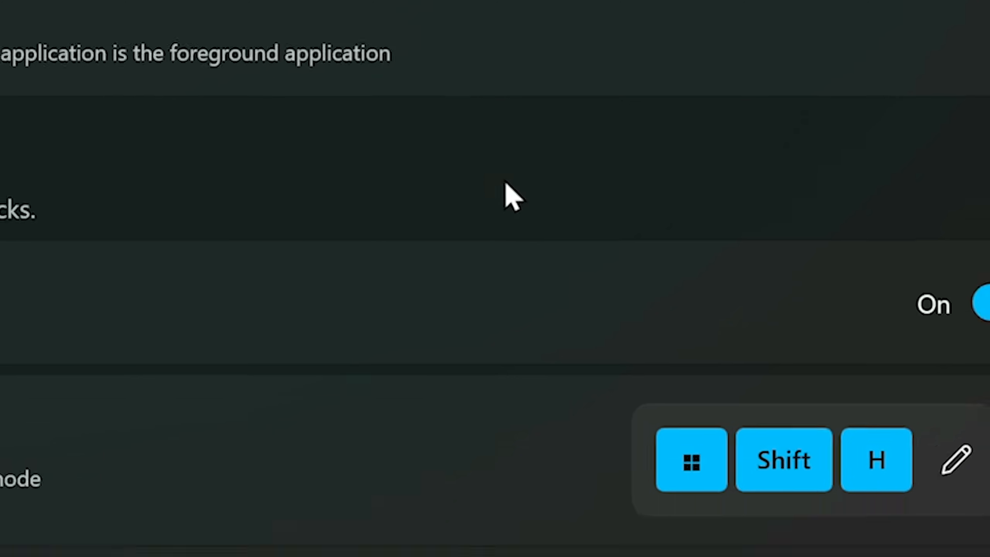
scroll(down, 3)
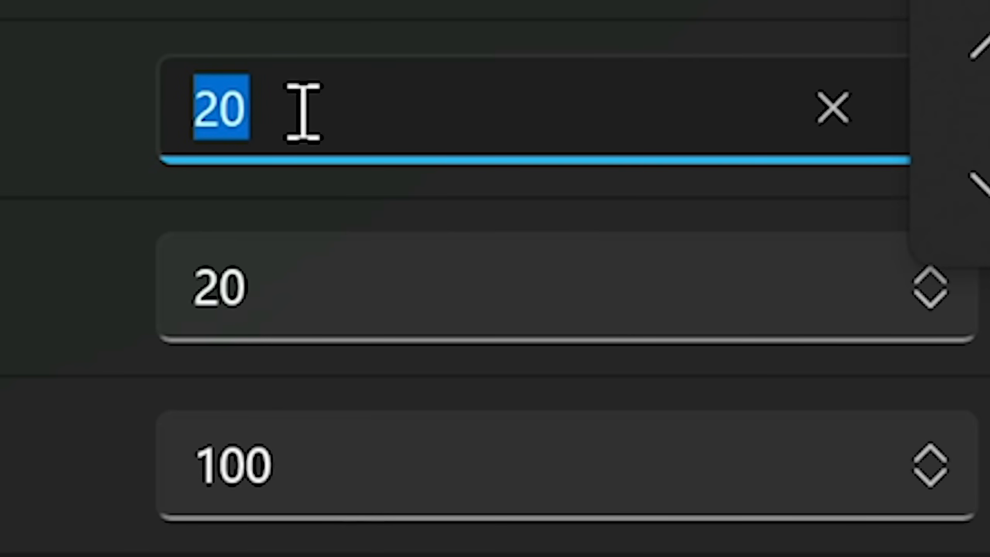
text(430)
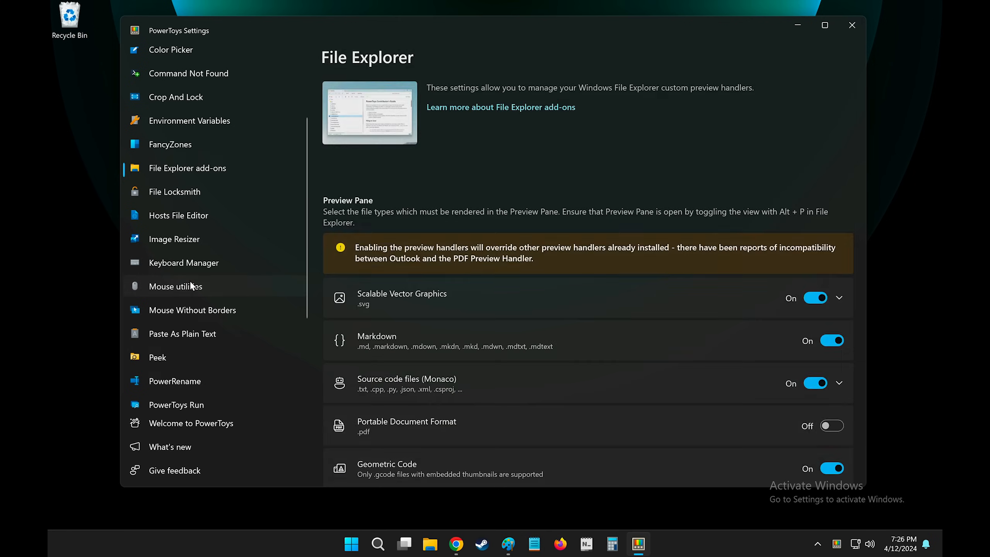
click(181, 287)
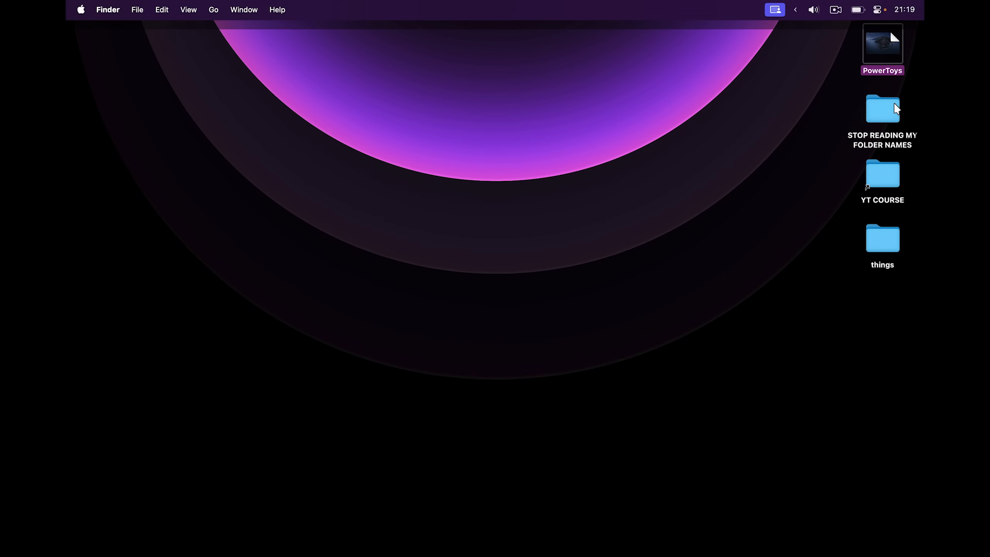
Quick Look the YT COURSE alias folder to view its size, item count and modified date.
click(883, 175)
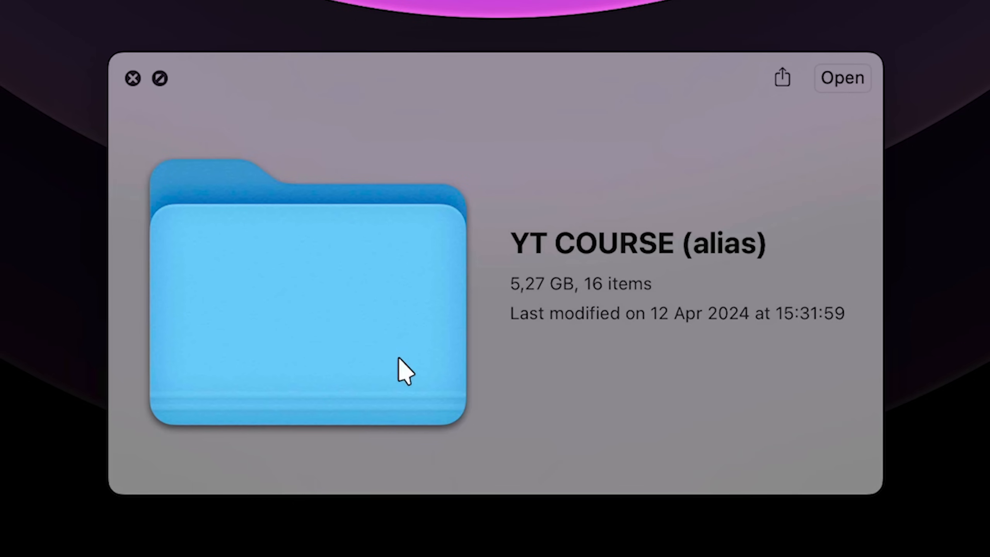
mouse_move(564, 380)
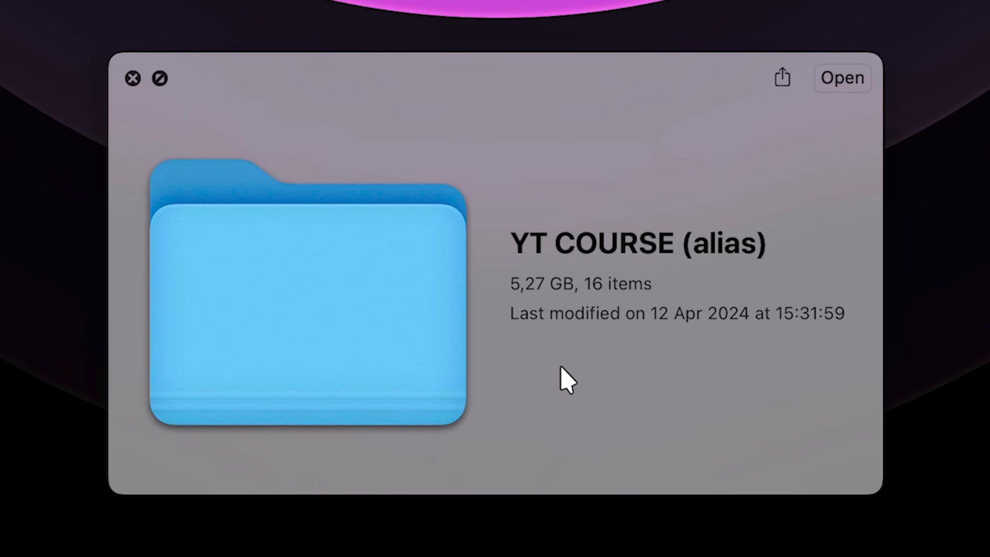
click(132, 77)
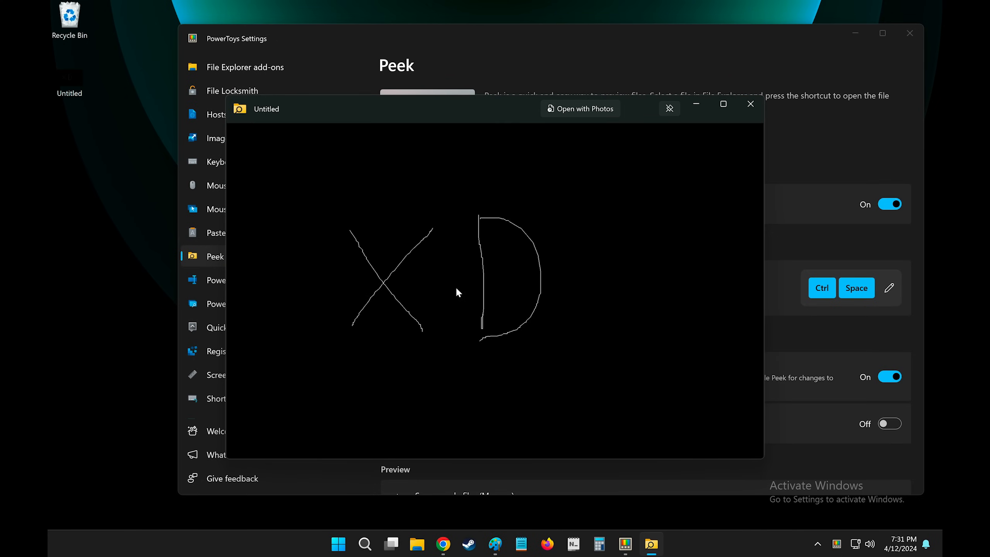
Preview the Untitled drawing showing XD in Peek with Ctrl+Space.
click(751, 104)
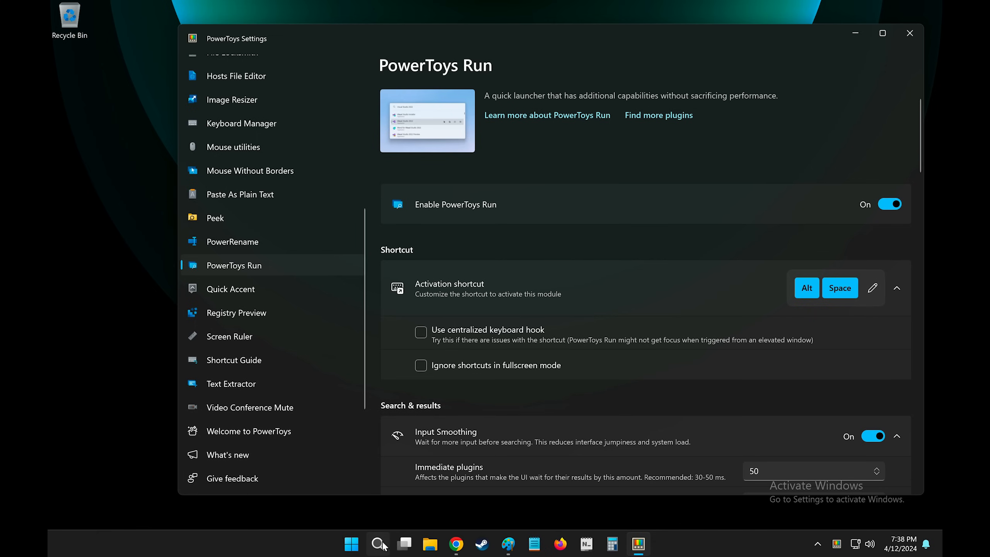
Review PowerToys Run settings: enabled, Alt + Space shortcut, input smoothing on.
click(377, 544)
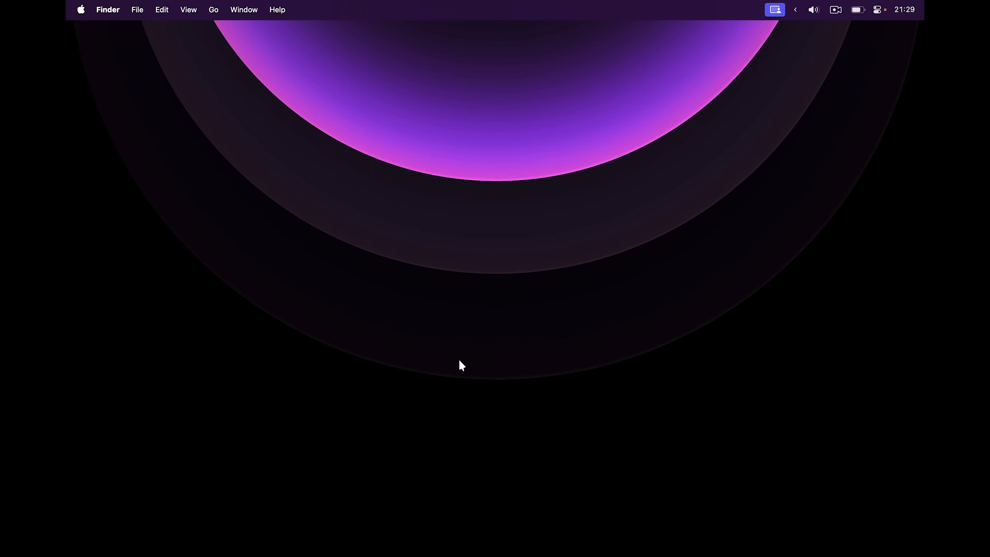
Calculate 12*4+21 (69) in Spotlight, then try '18 eur to dollar'.
key(cmd+space)
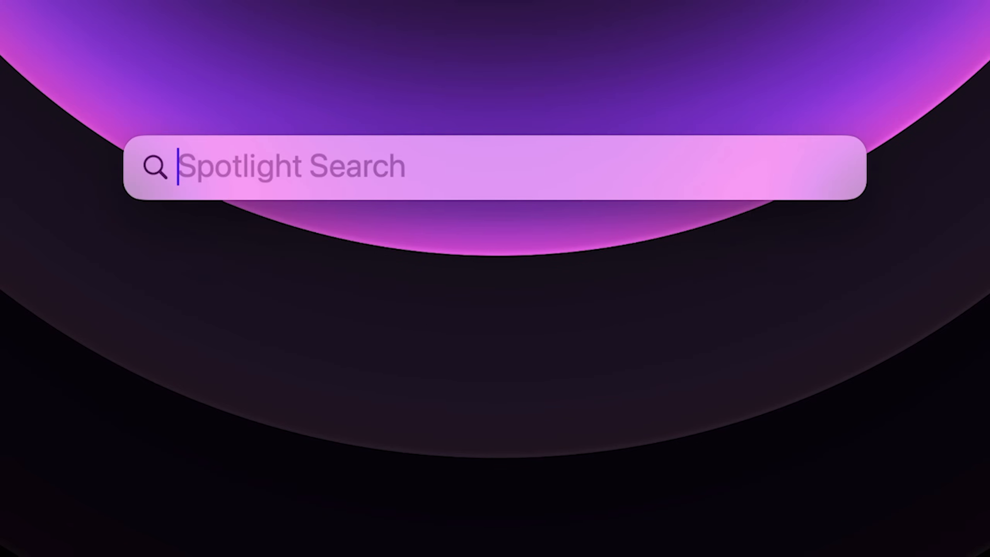
text(12*4+21)
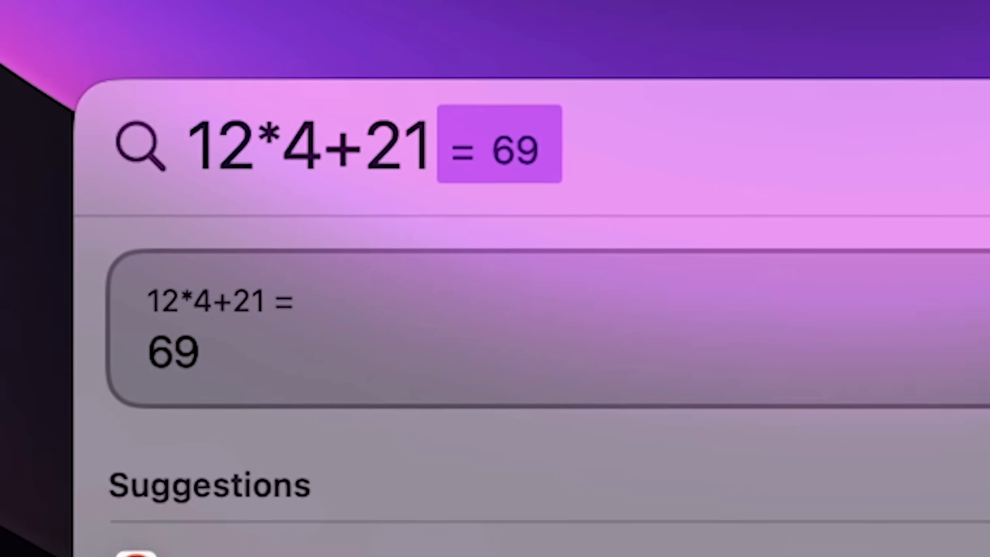
text(18 eur to dollar)
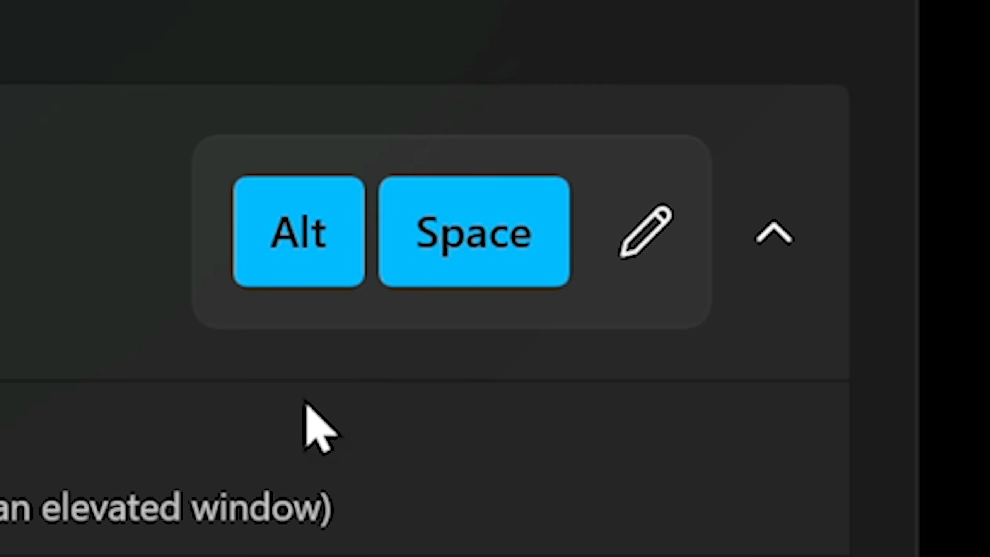
Find 'one teal ball' in PowerToys Run and open One teal ball.png's containing folder.
key(alt+space)
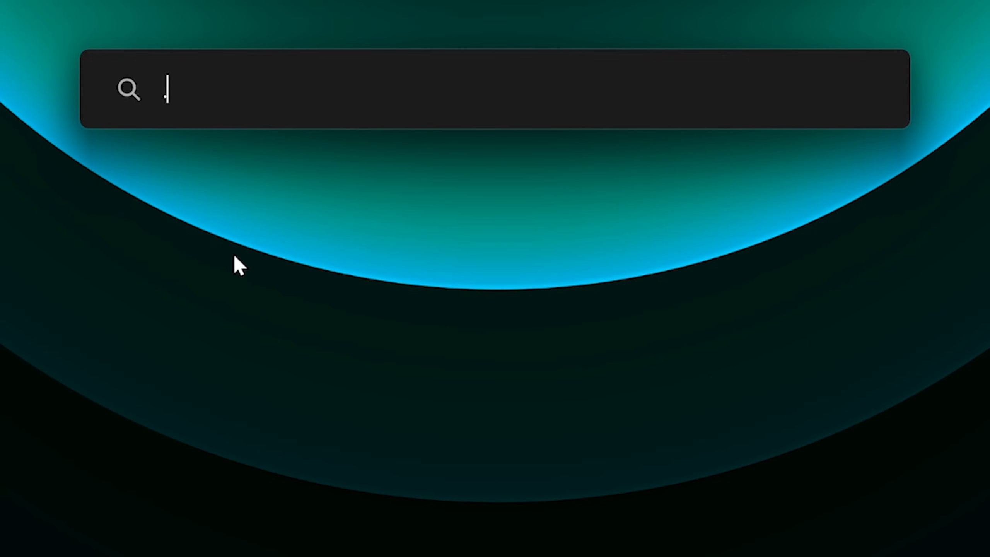
text(firef)
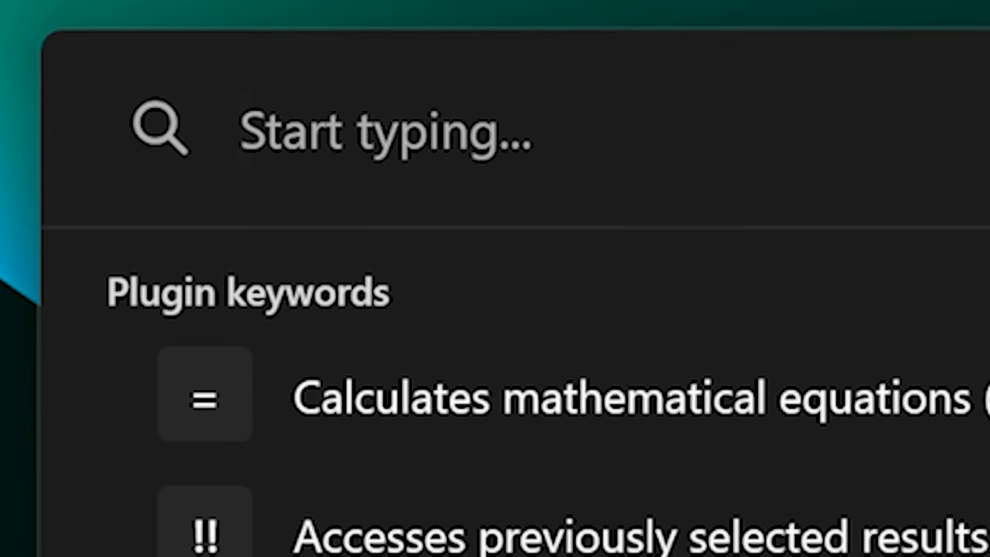
text(one teal ball)
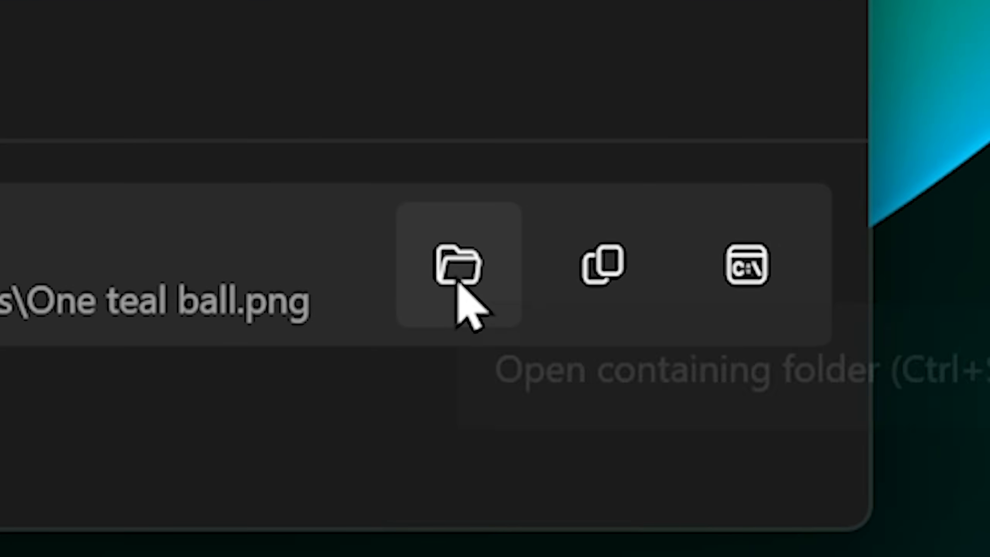
click(458, 266)
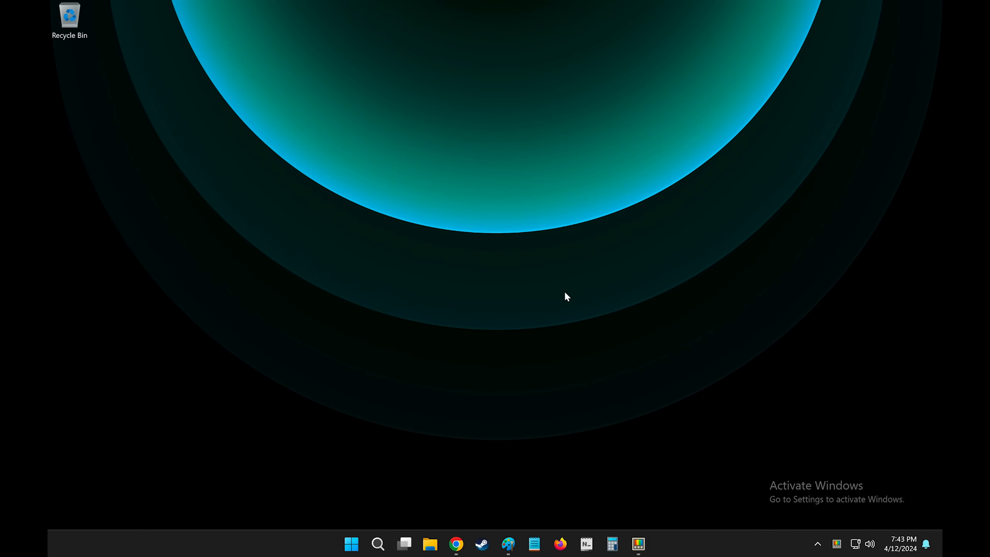
click(430, 544)
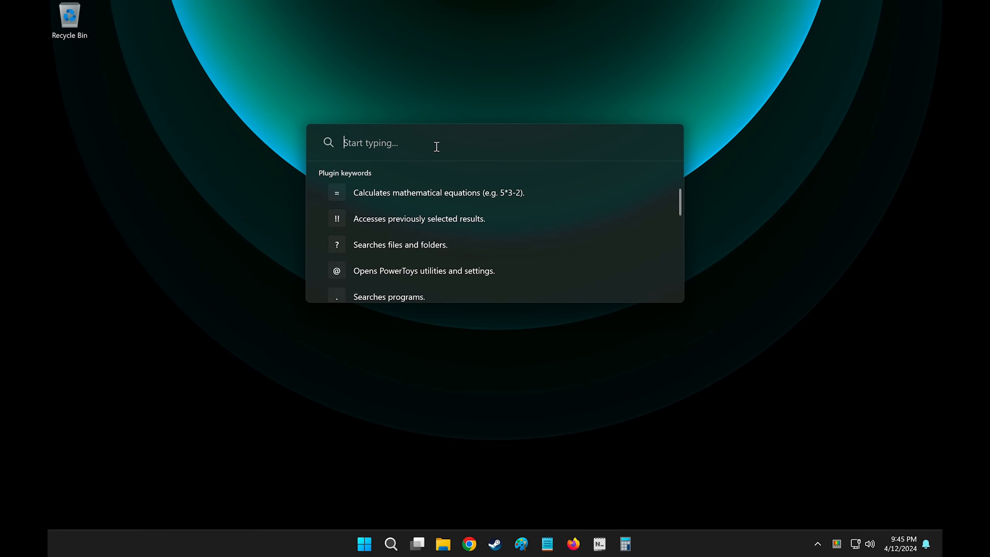
Search the web in Firefox for 'shrek movies' from PowerToys Run.
text(firefox)
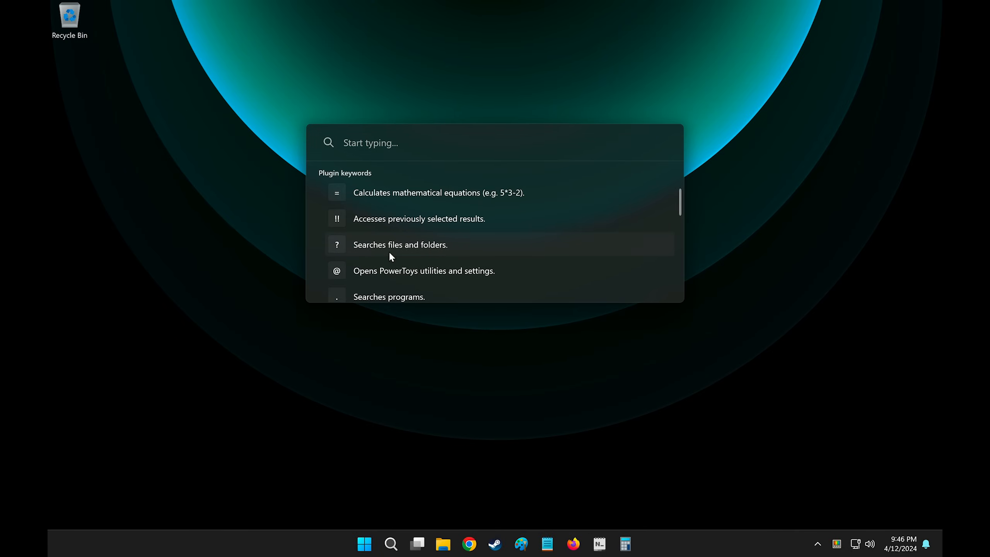
text(shrek movies)
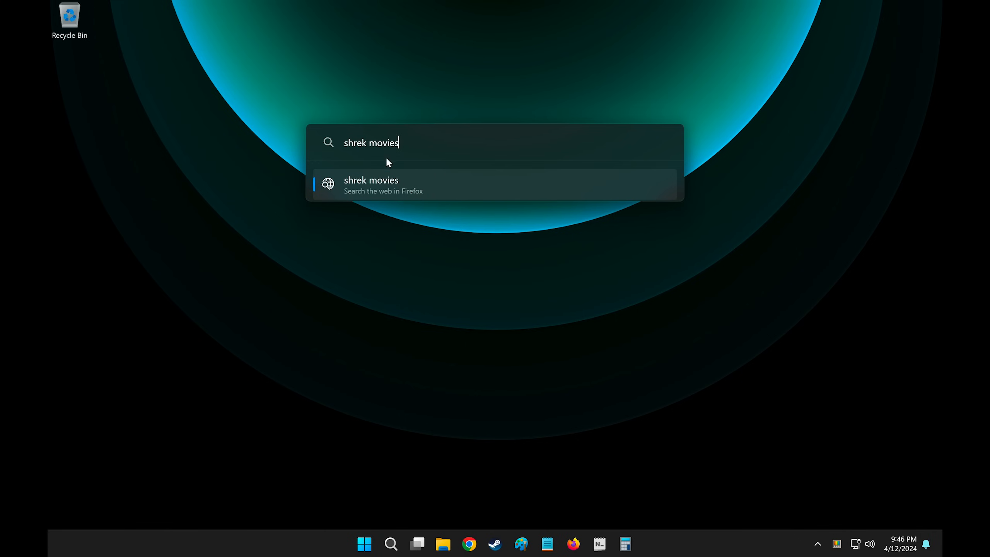
click(370, 184)
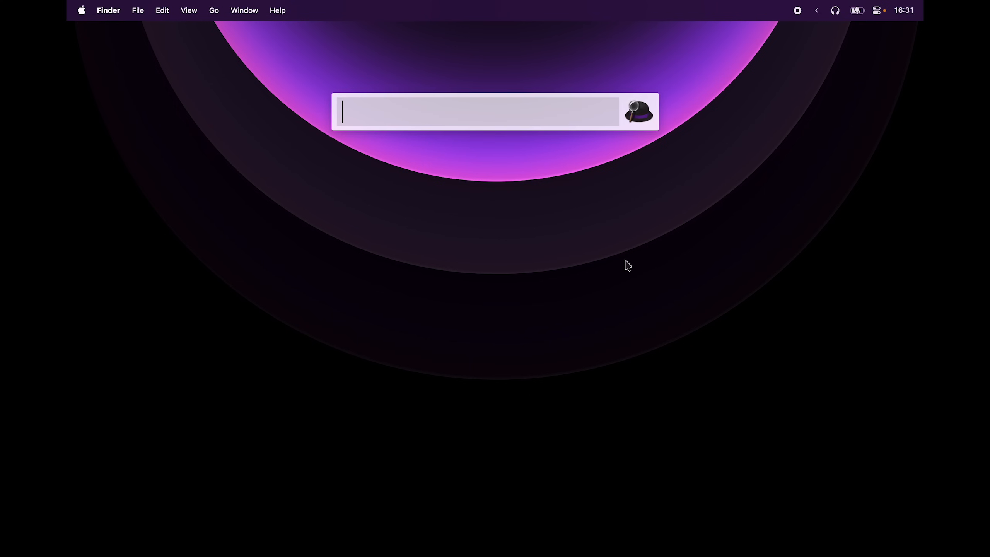
Enter 100-31 in Alfred to see the calculation.
text(100-31)
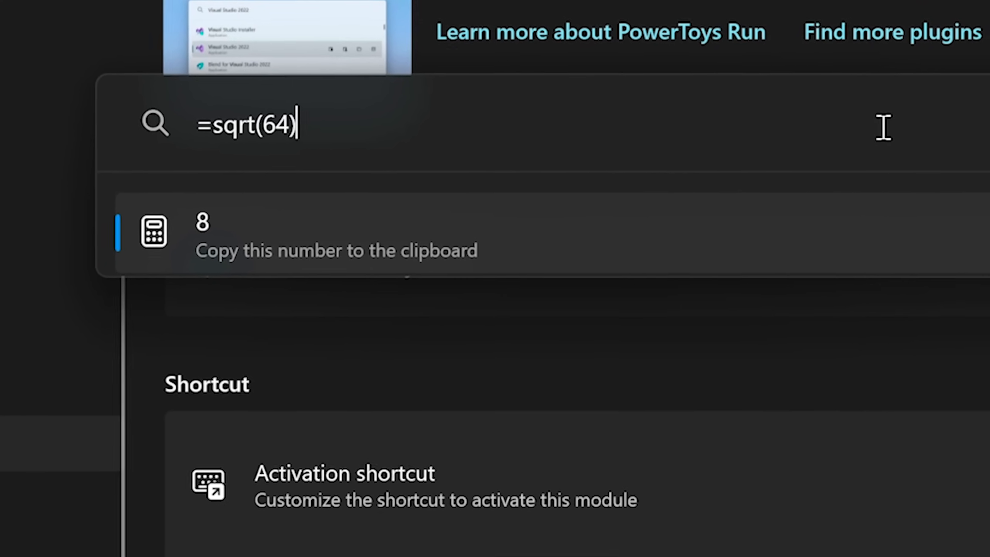
Evaluate =sqrt(64) in PowerToys Run and copy the result 8.
key(ctrl+a)
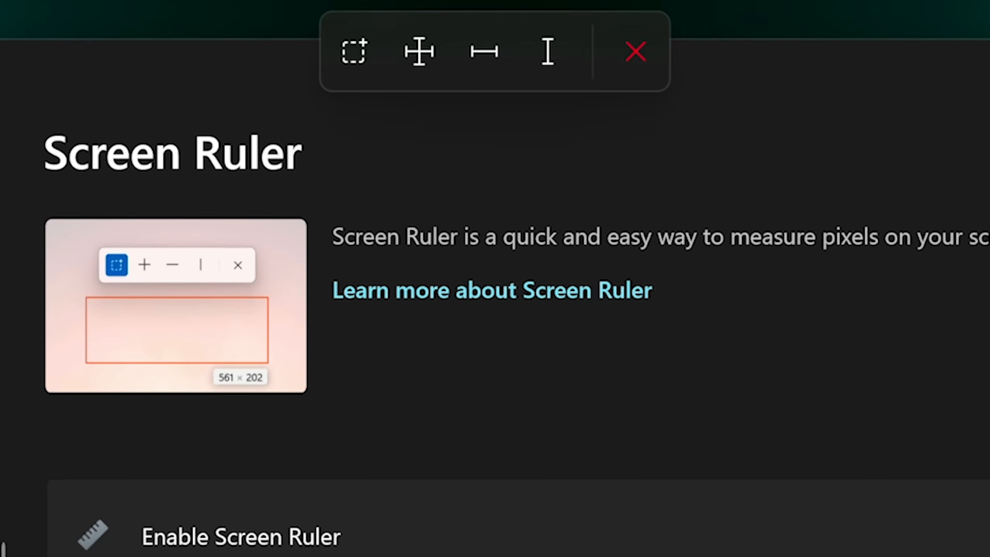
Measure a 763-pixel horizontal span with Screen Ruler's horizontal spacing tool.
click(353, 51)
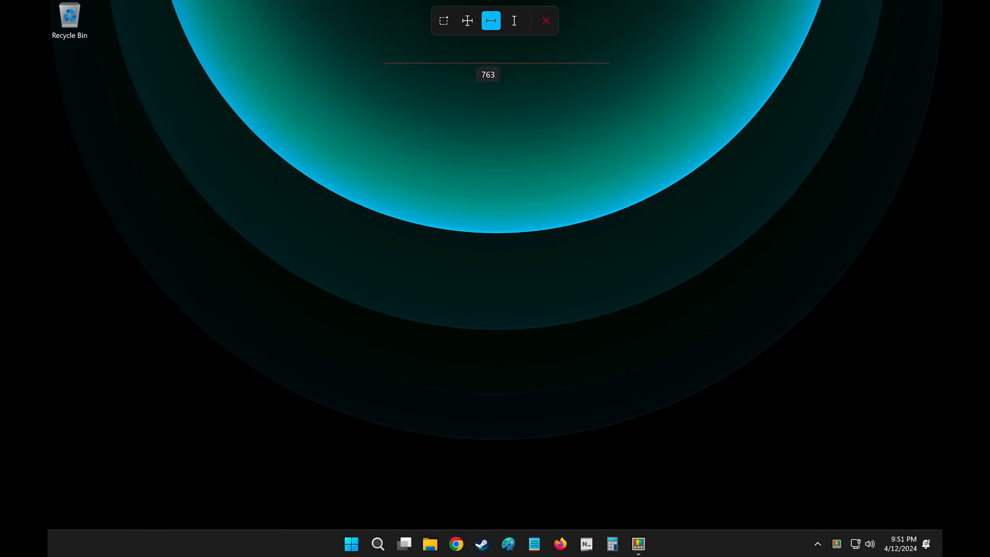
click(514, 20)
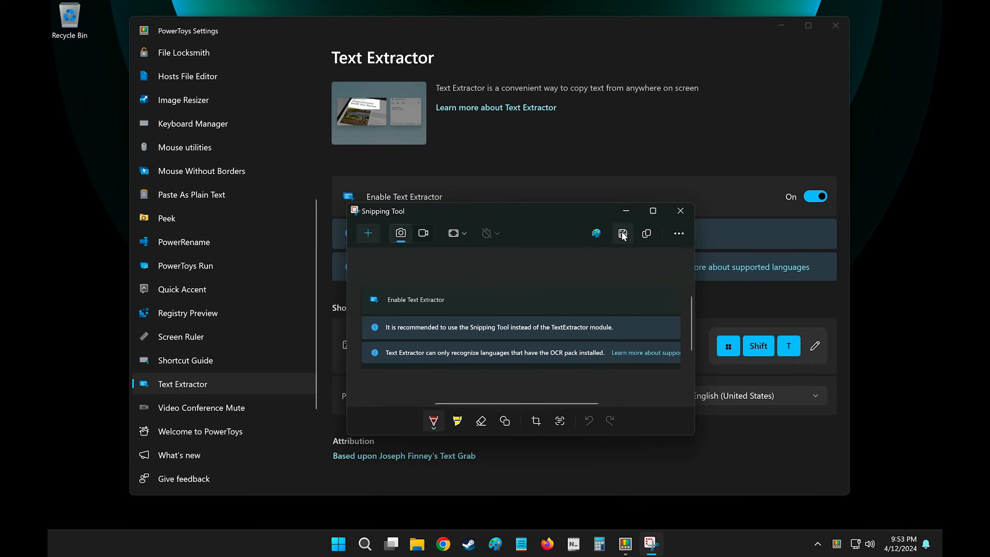
Extract 'Enable Text Extractor' and the Snipping Tool recommendation into a Notepad file.
key(win+shift+s)
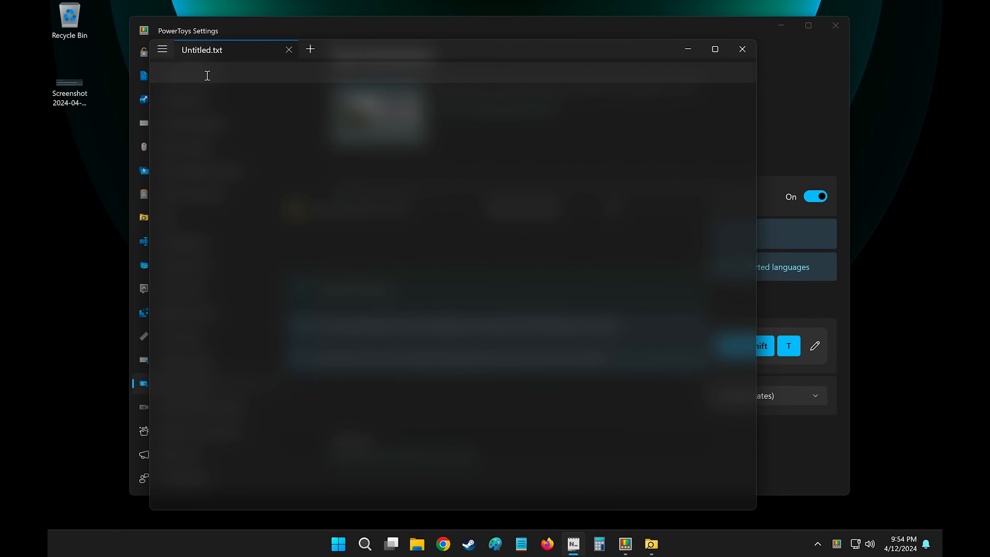
text(Enable Text Extractor)
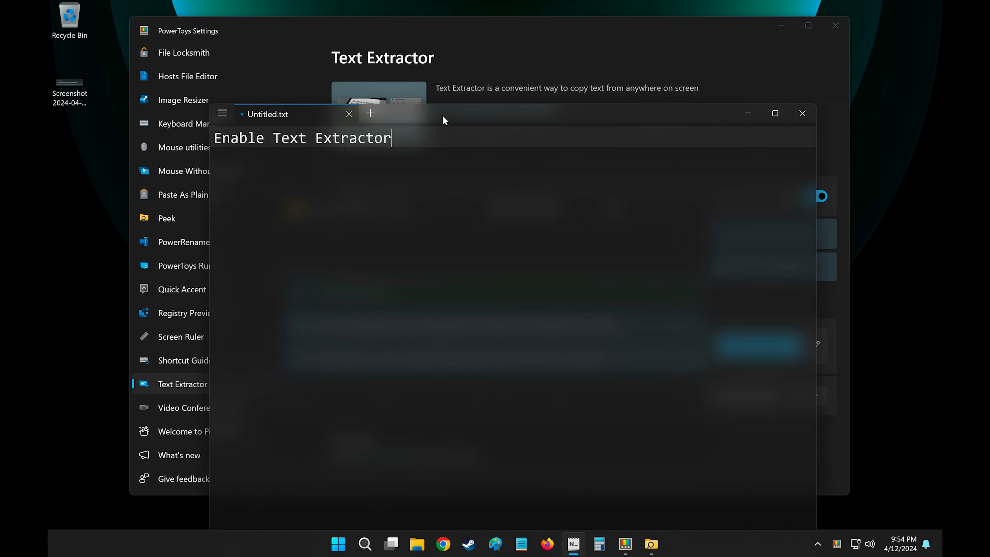
text(It is recommended to use the Snipping Tool instead of the TextExtractor module.)
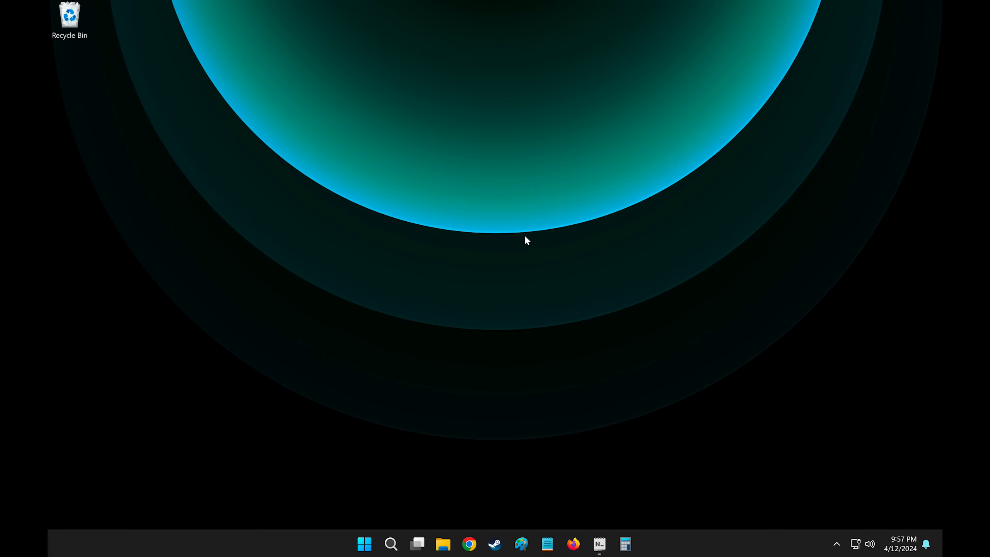
mouse_move(682, 223)
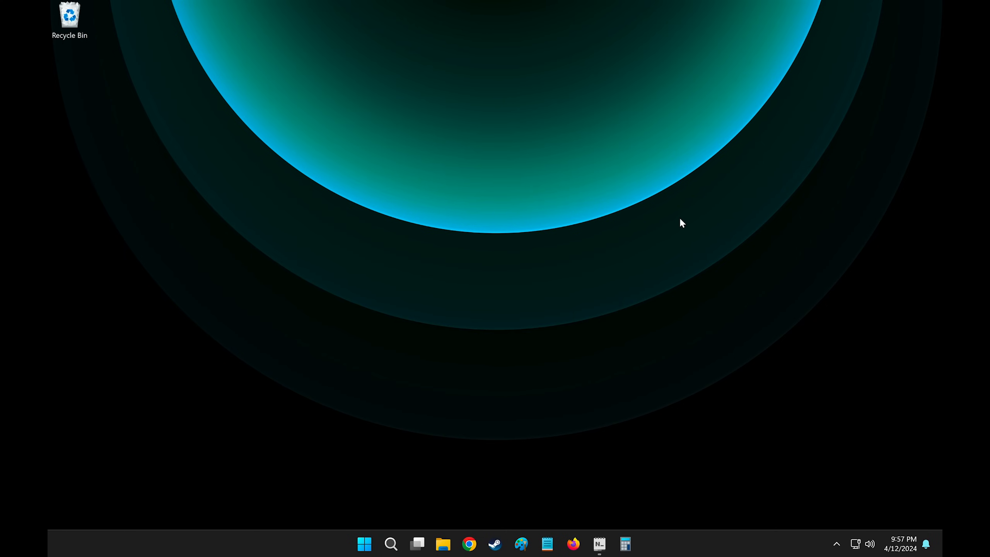